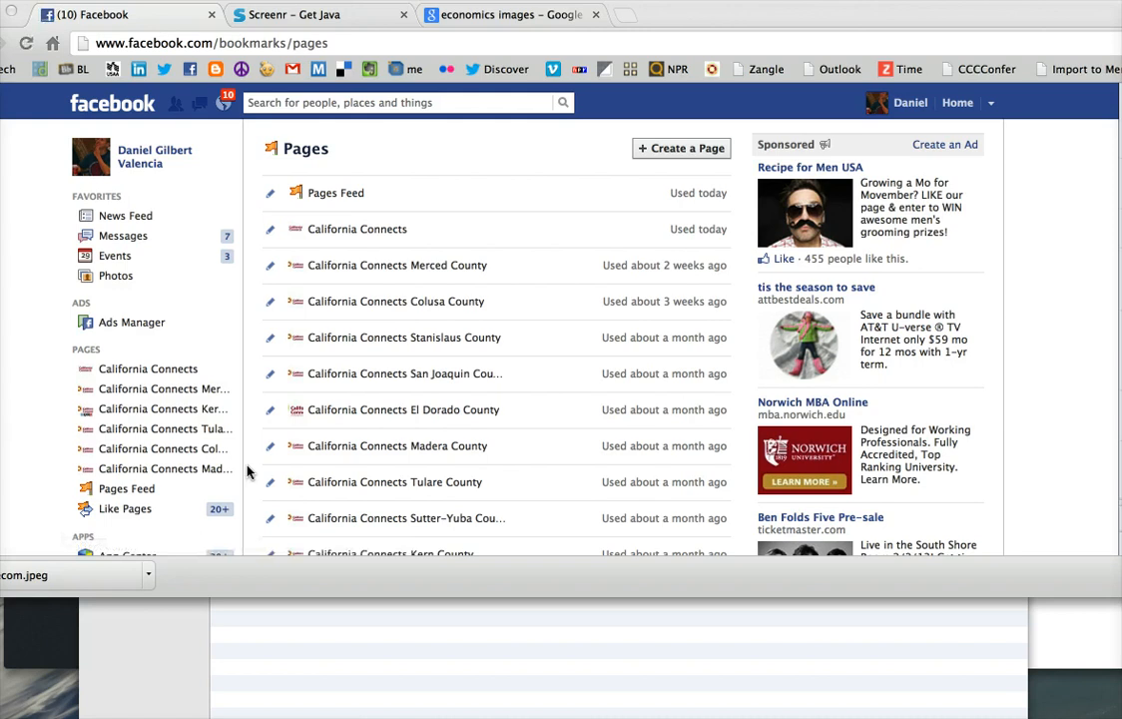
pyautogui.moveTo(252, 471)
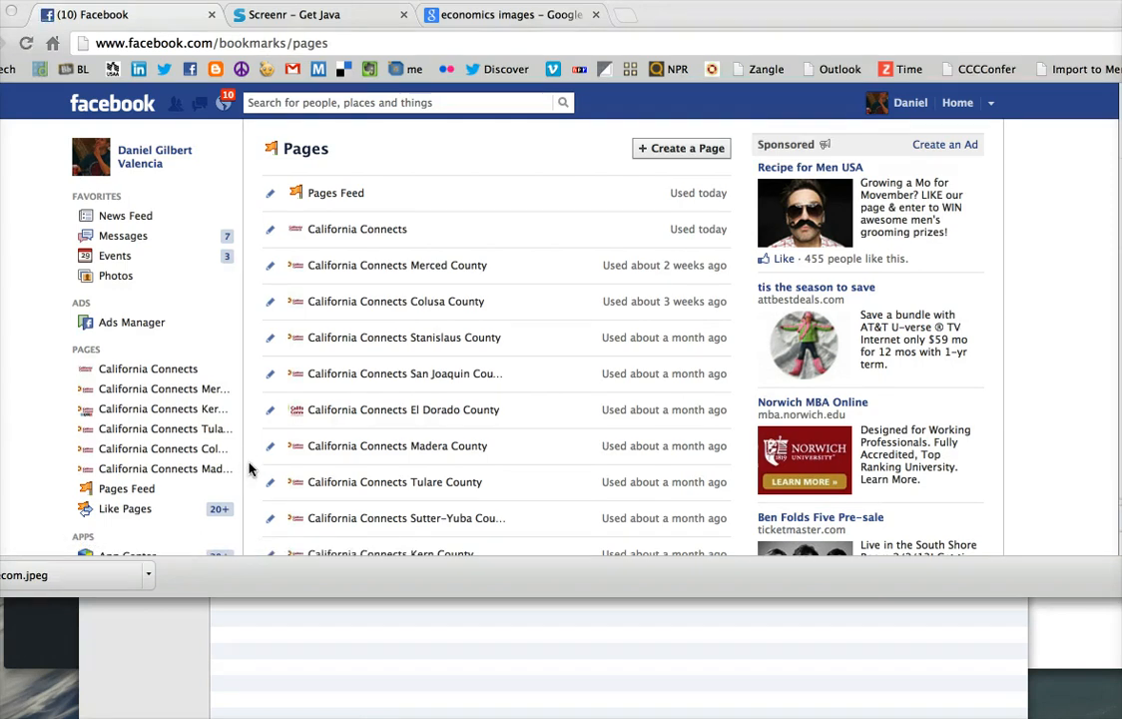
pyautogui.moveTo(224, 423)
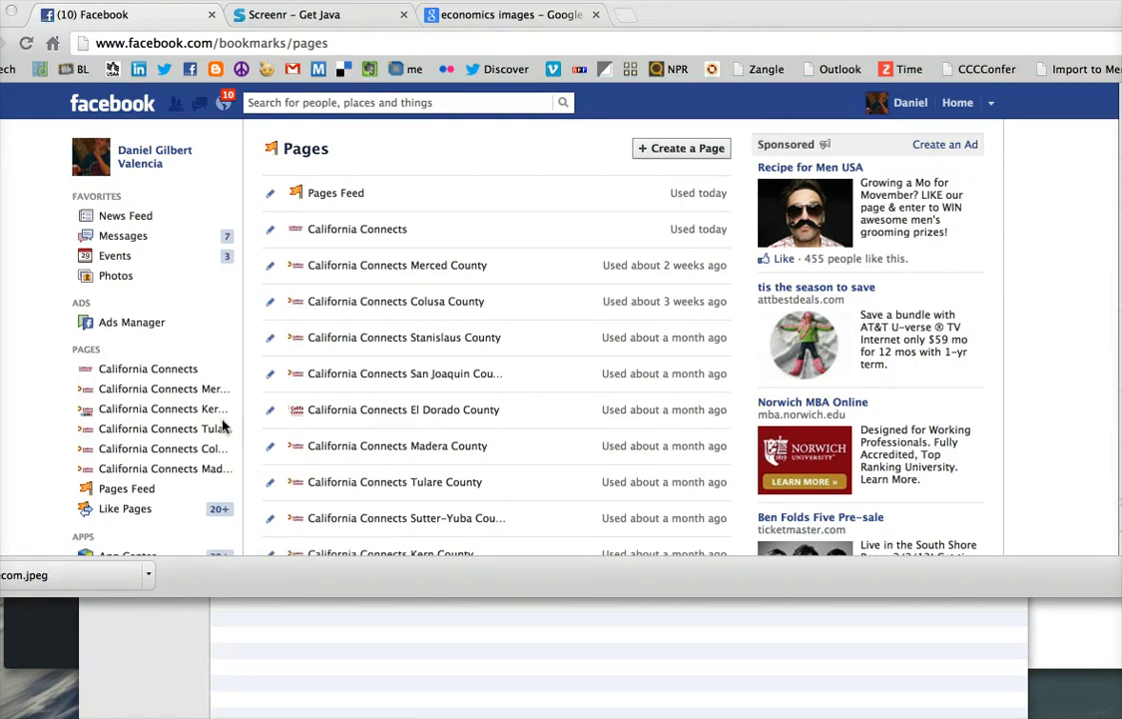
pyautogui.moveTo(178, 383)
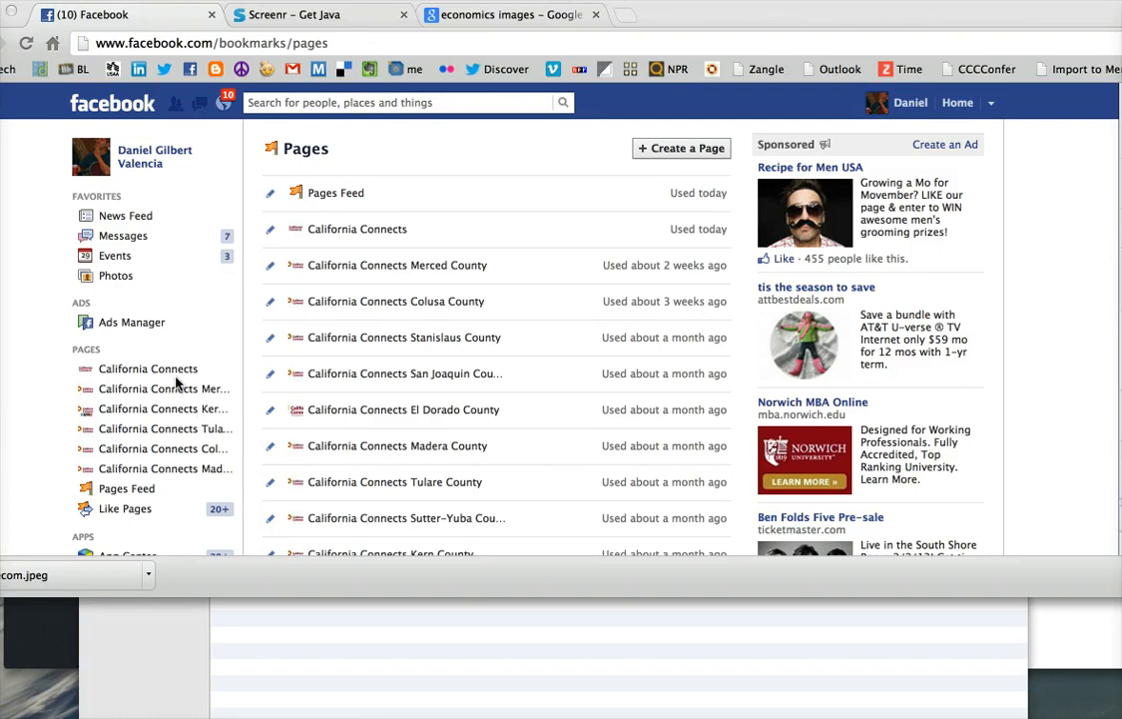
pyautogui.moveTo(177, 384)
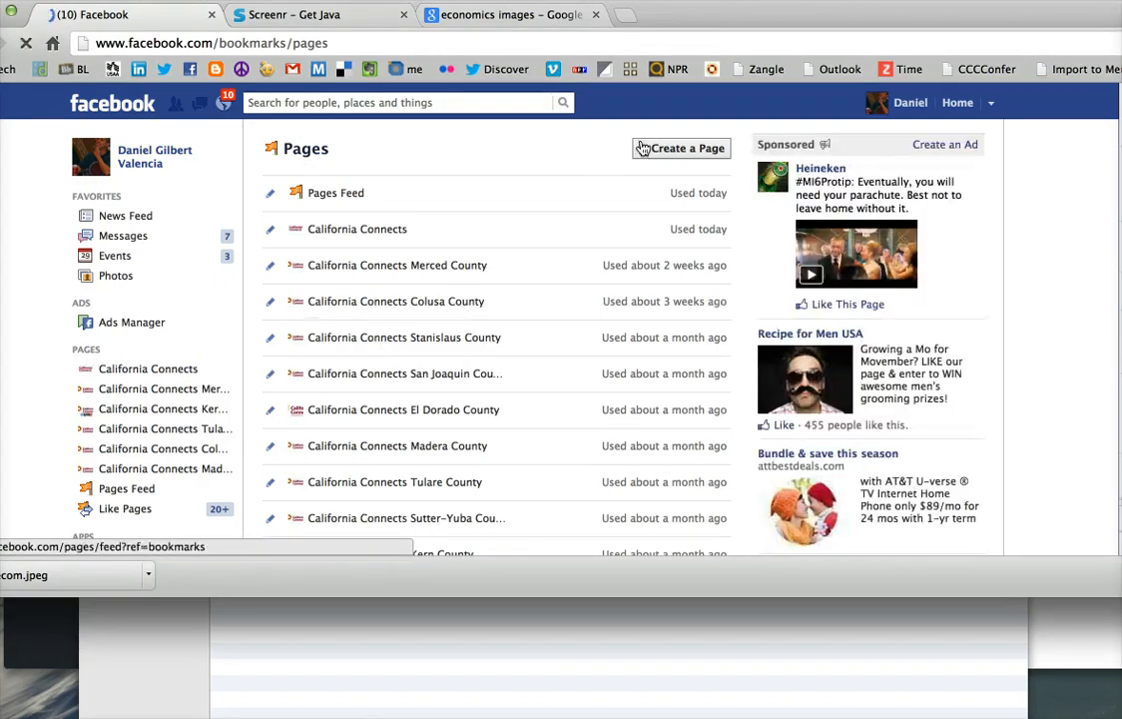
# Step: Begin a Company, Organization or Institution page in the Education category named FHSEcon
pyautogui.click(679, 148)
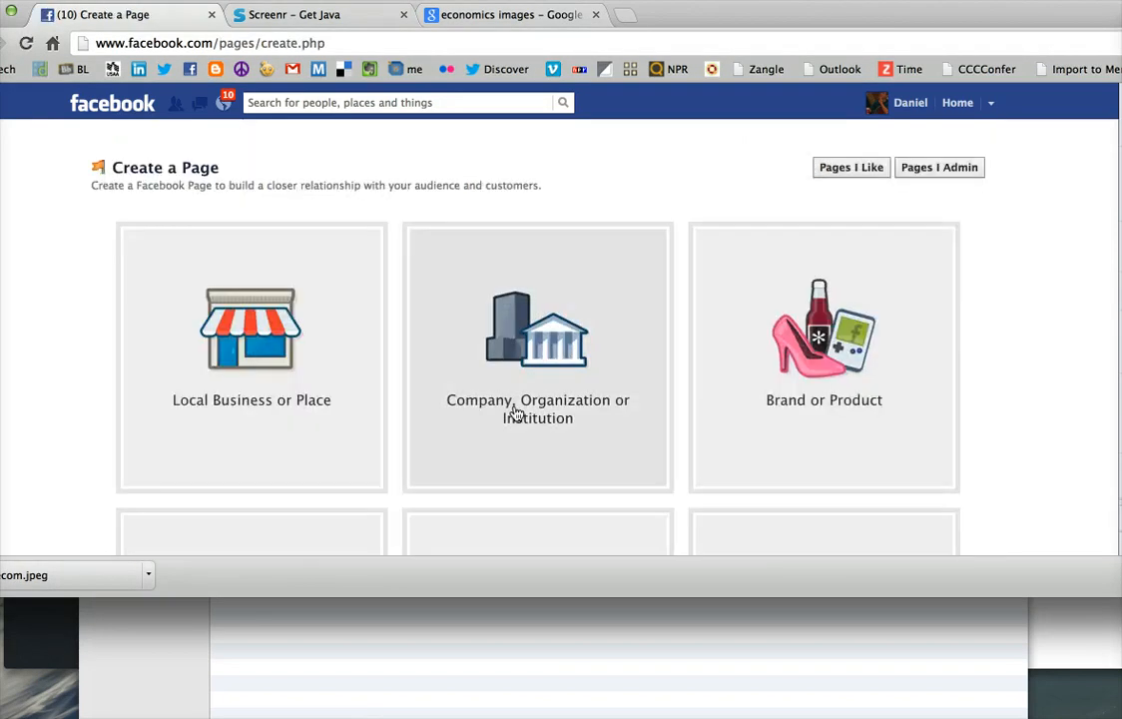
pyautogui.moveTo(543, 348)
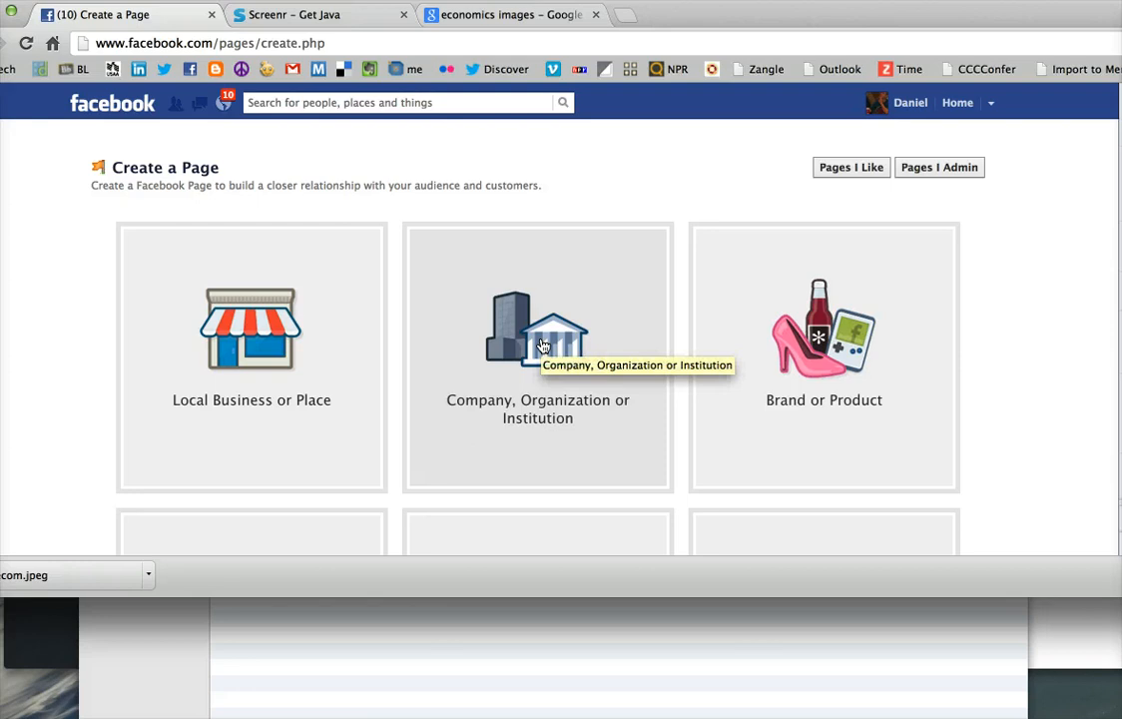
pyautogui.click(537, 350)
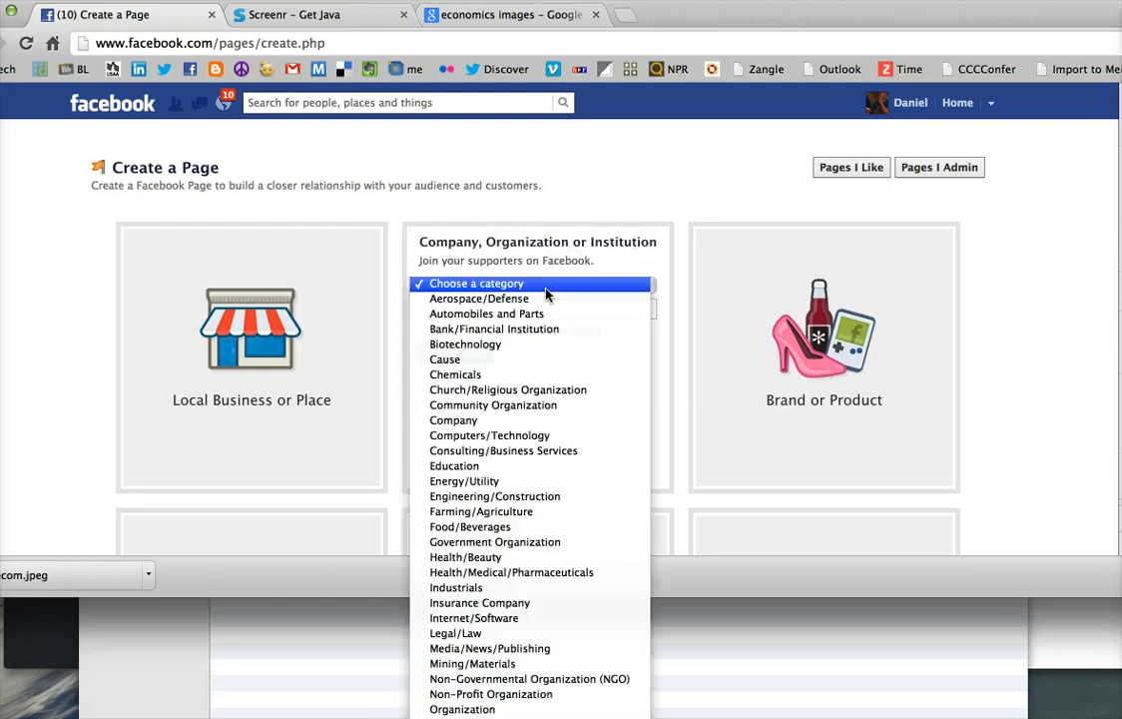
pyautogui.click(456, 465)
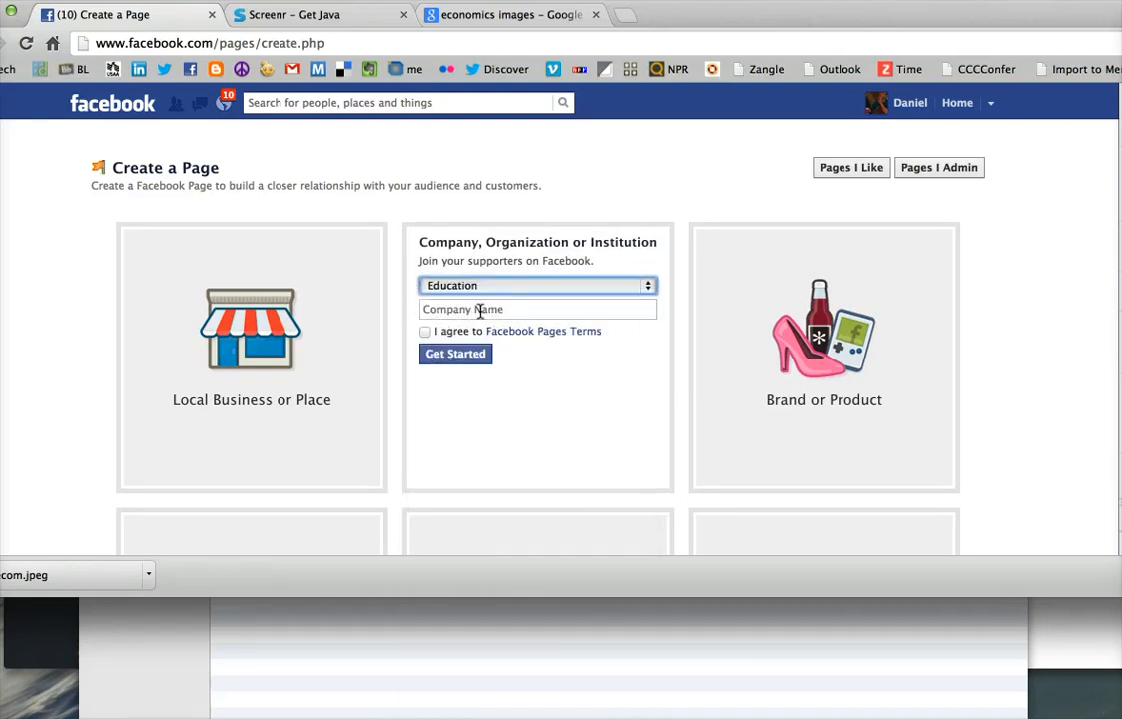
pyautogui.write('FHSEcon')
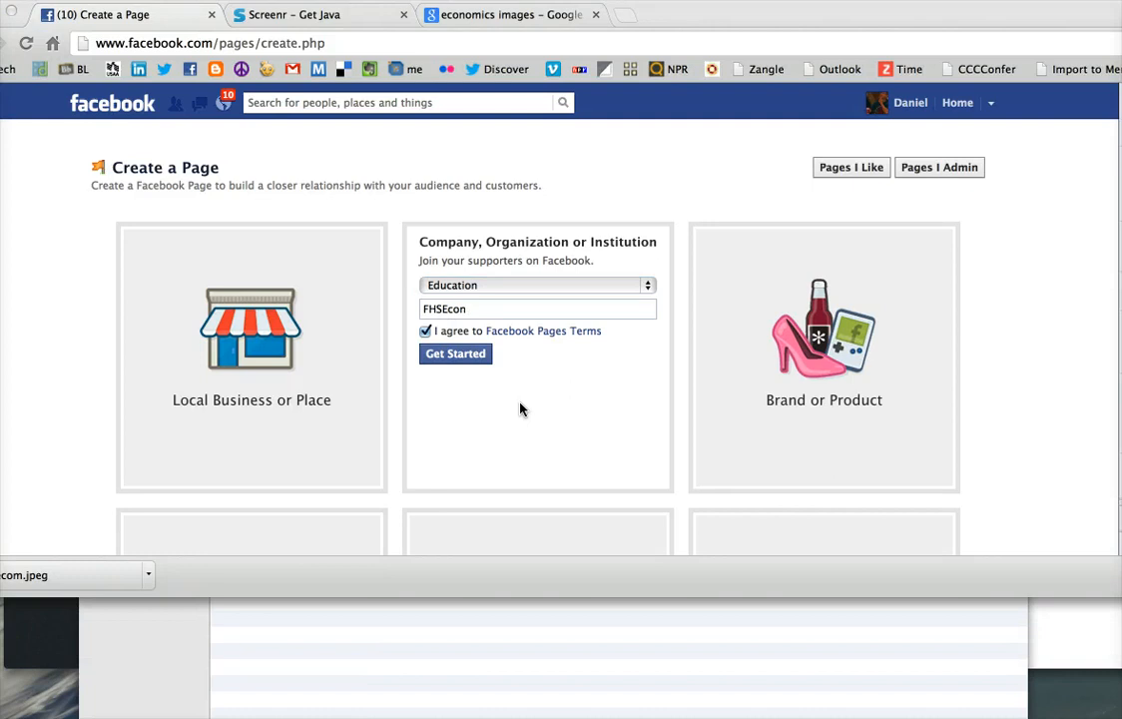
pyautogui.moveTo(467, 328)
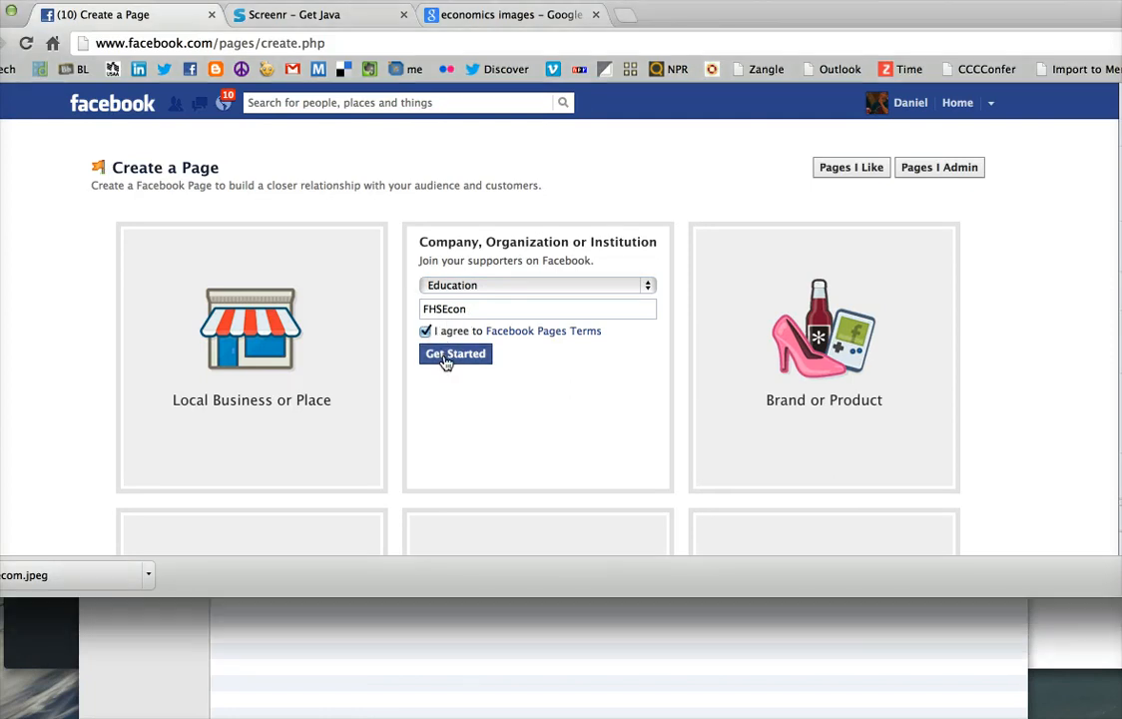
# Step: Get Started on the page and upload the San Francisco image from the computer as its profile picture
pyautogui.click(455, 353)
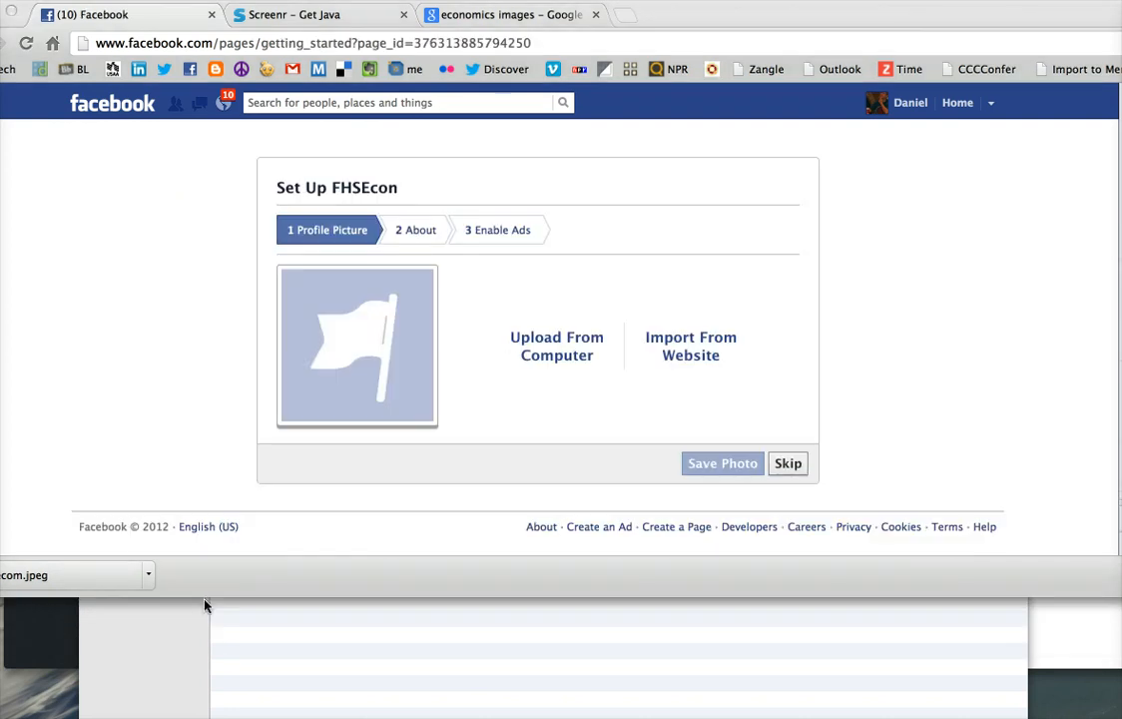
pyautogui.moveTo(523, 370)
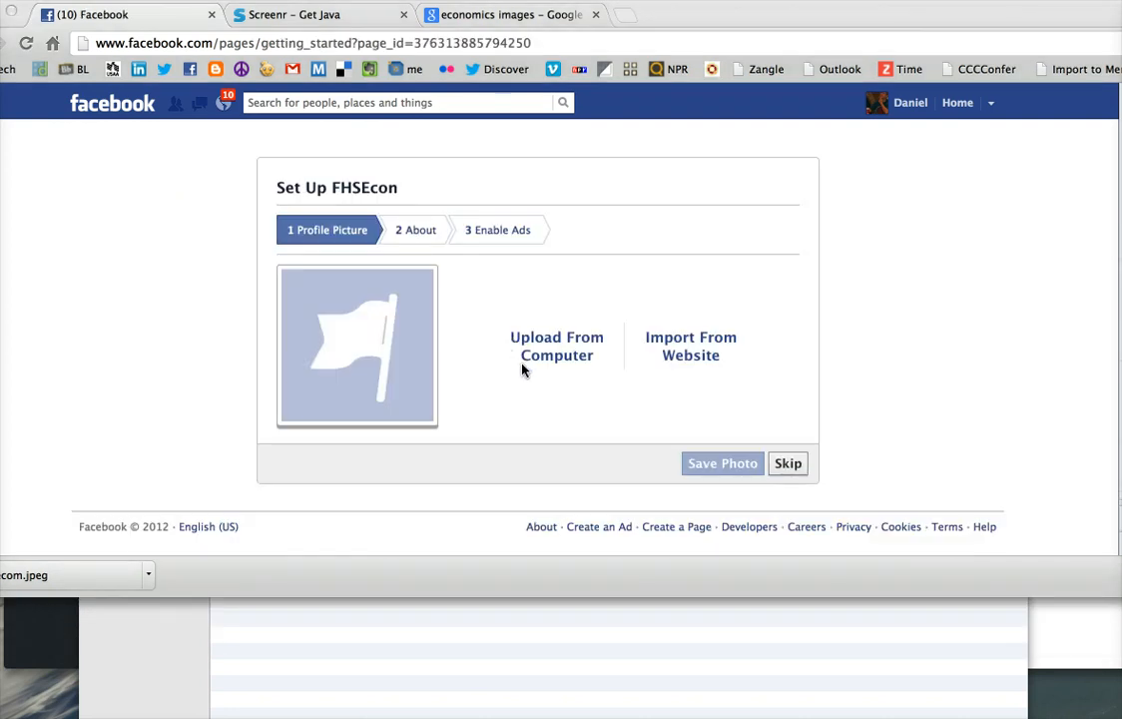
pyautogui.moveTo(723, 383)
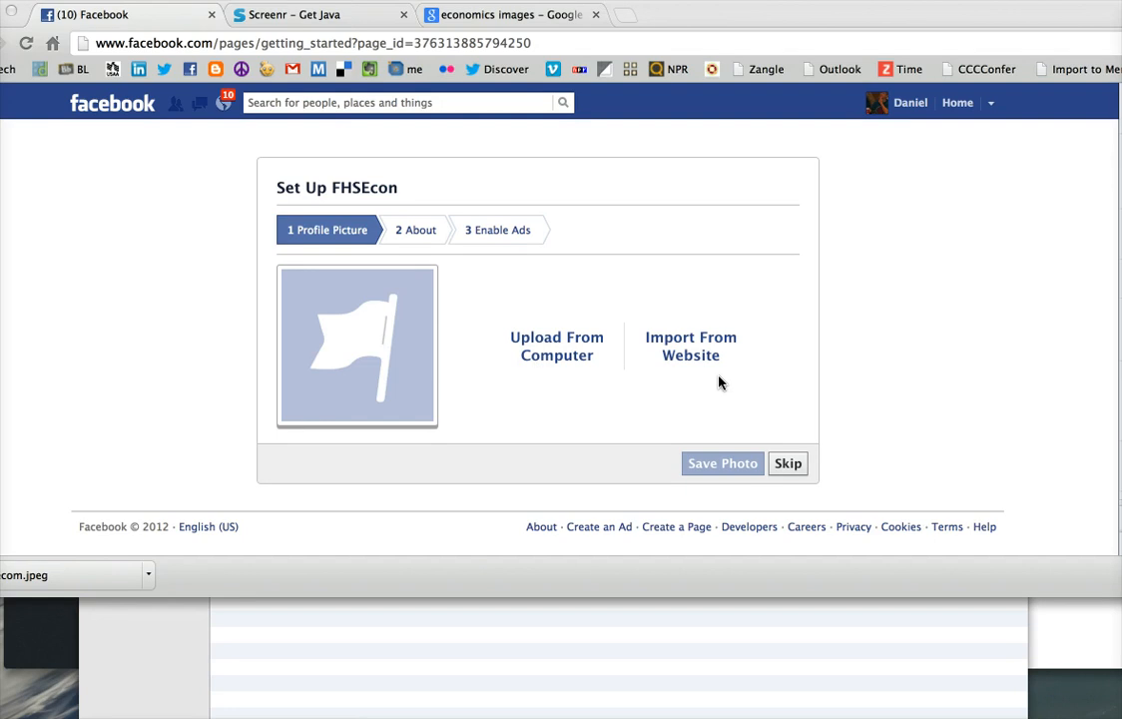
pyautogui.moveTo(563, 367)
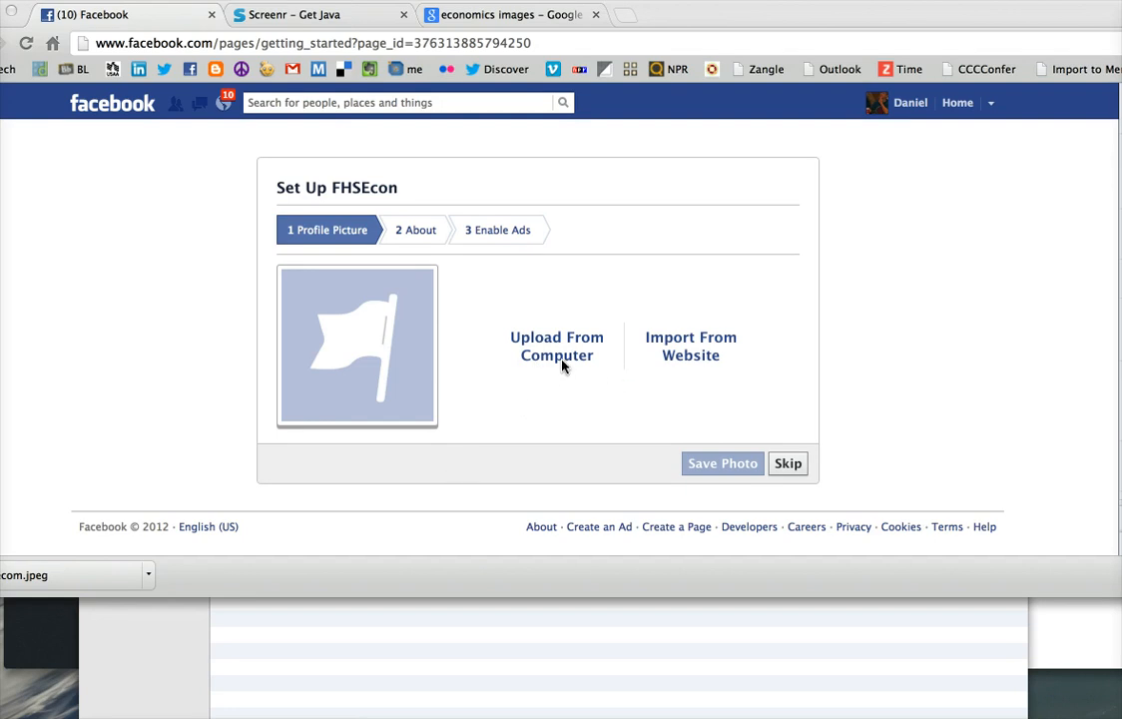
pyautogui.click(555, 345)
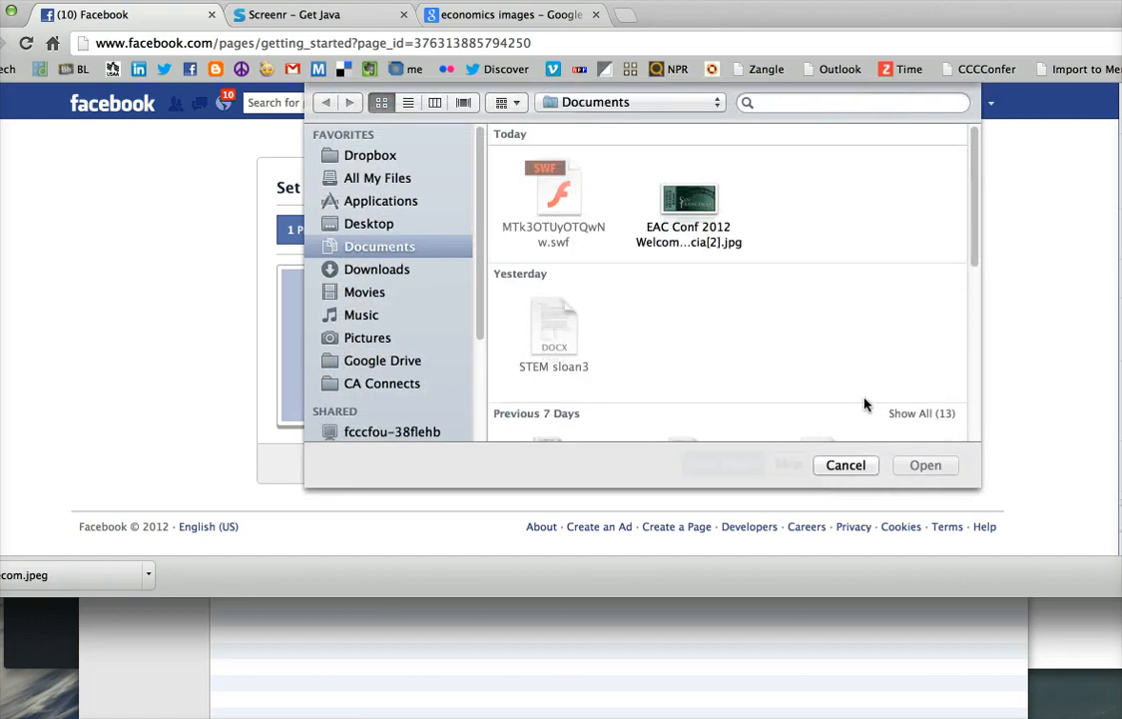
pyautogui.click(845, 463)
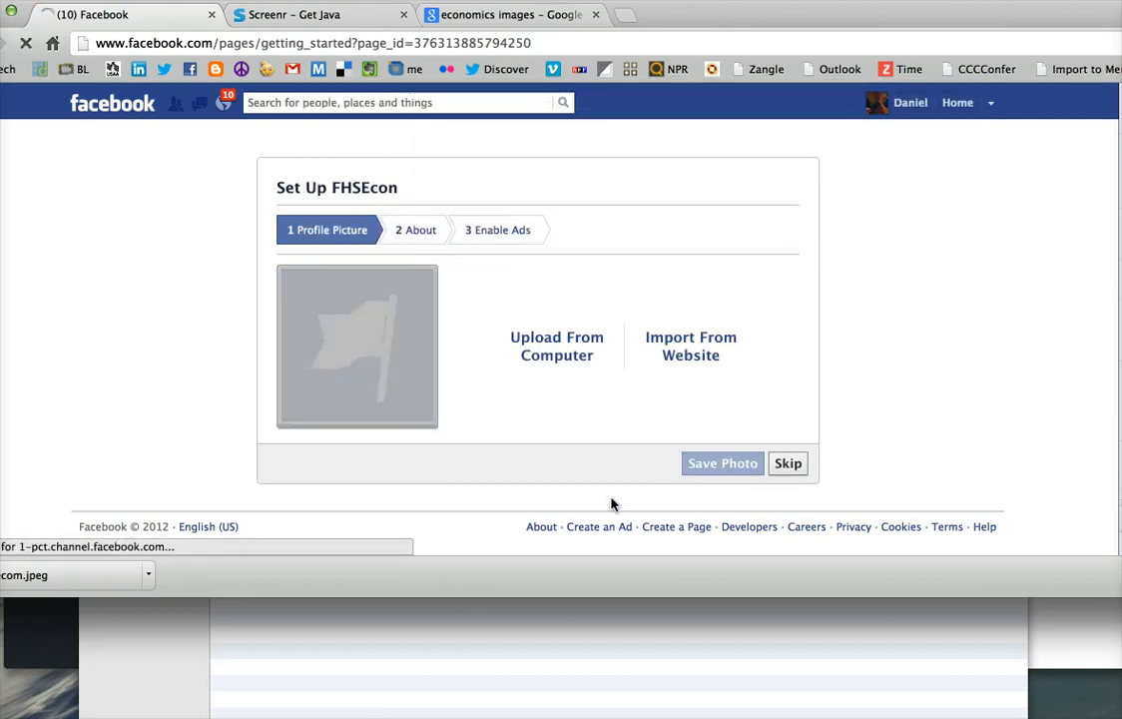
pyautogui.moveTo(167, 707)
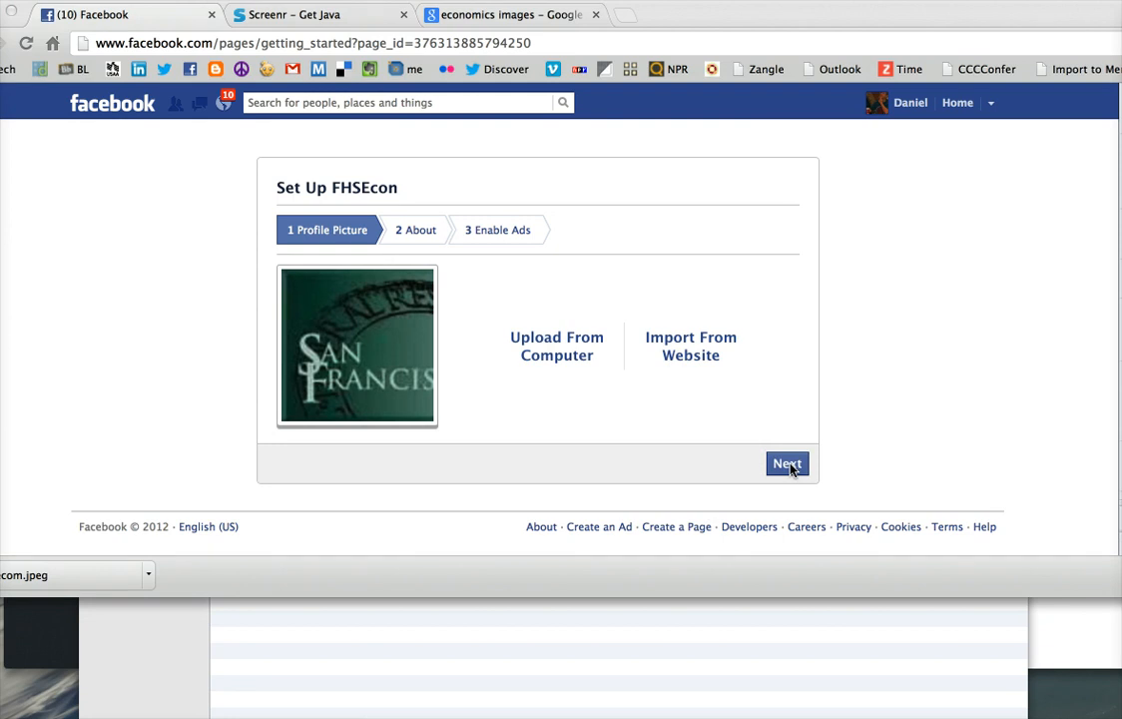
pyautogui.click(787, 463)
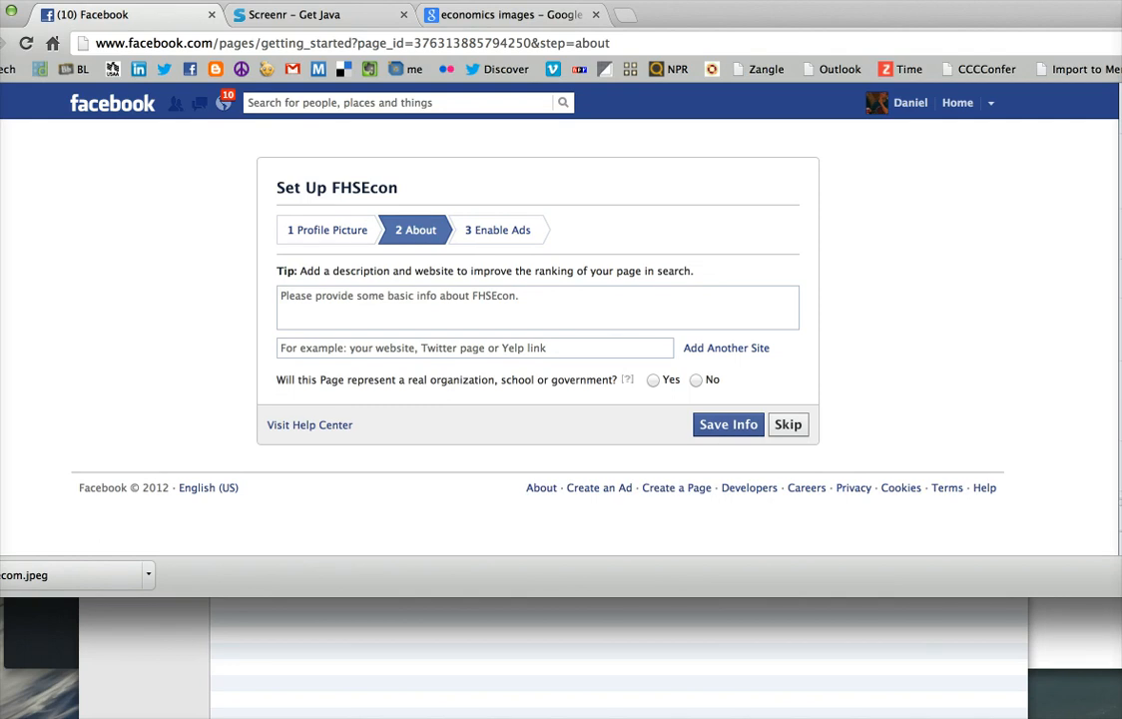
# Step: Save the About text 'FHSEcon is a page for Economics students at Fictional High School in California'
pyautogui.write('FHSEcon is a page for Economics students at Fictional High School in California')
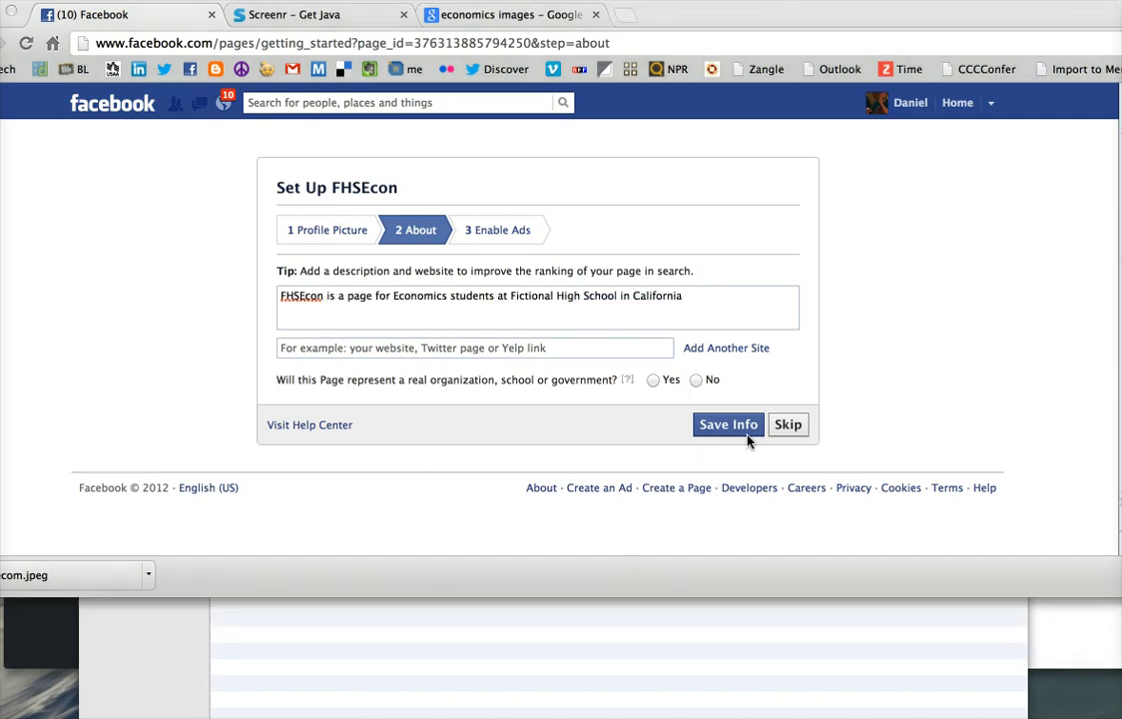
pyautogui.click(727, 423)
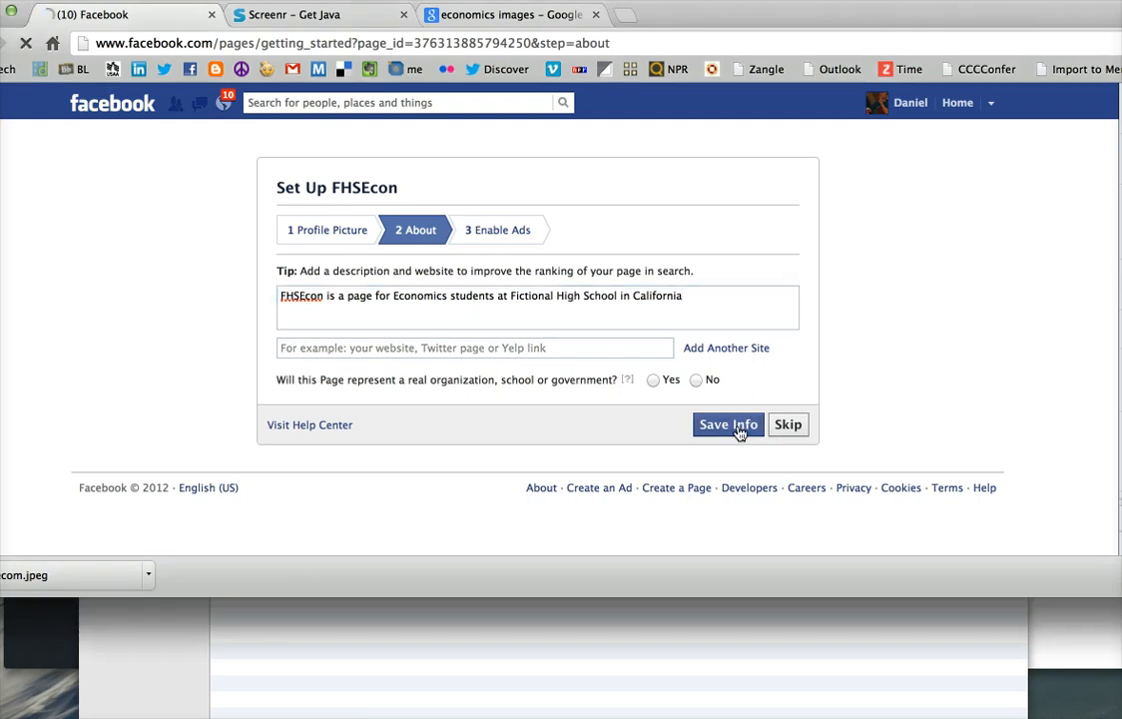
pyautogui.click(729, 423)
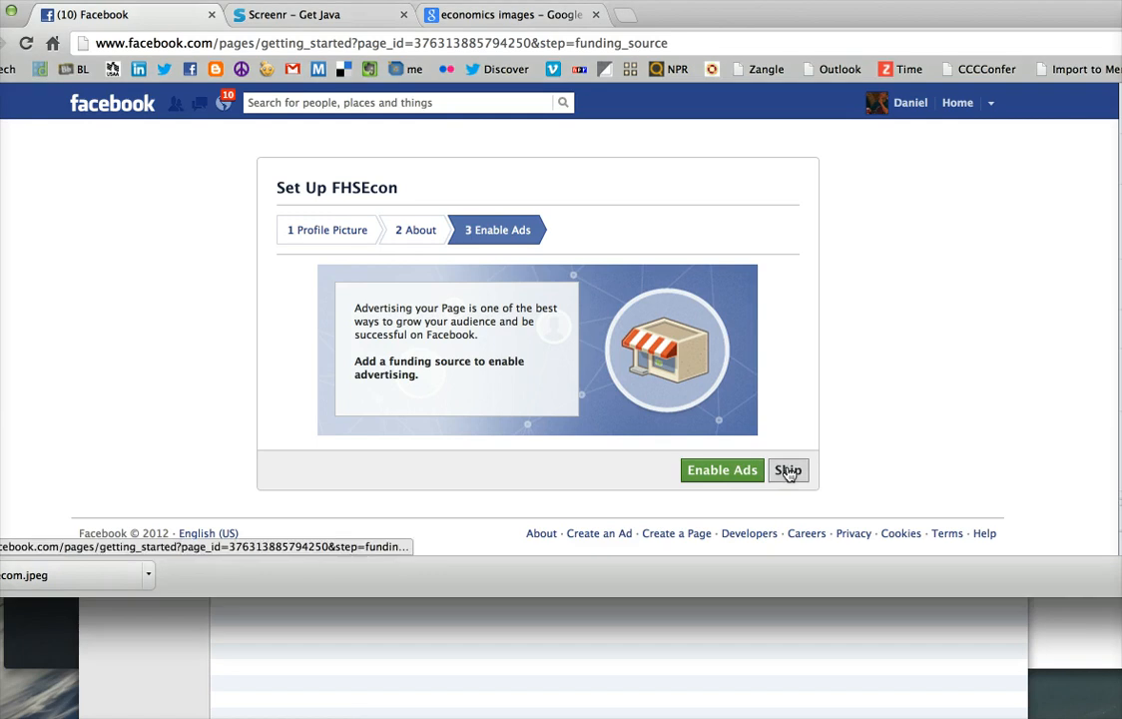
# Step: Skip the Enable Ads step so the new FHSEcon page opens with its admin tour
pyautogui.click(787, 471)
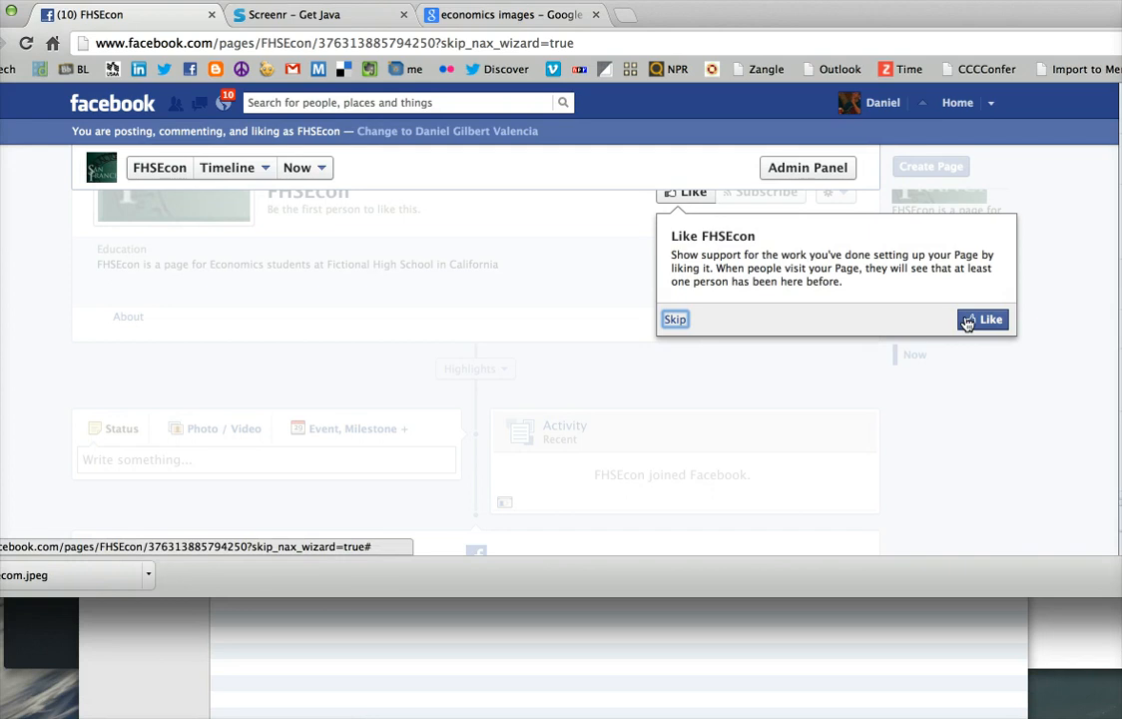
pyautogui.moveTo(742, 348)
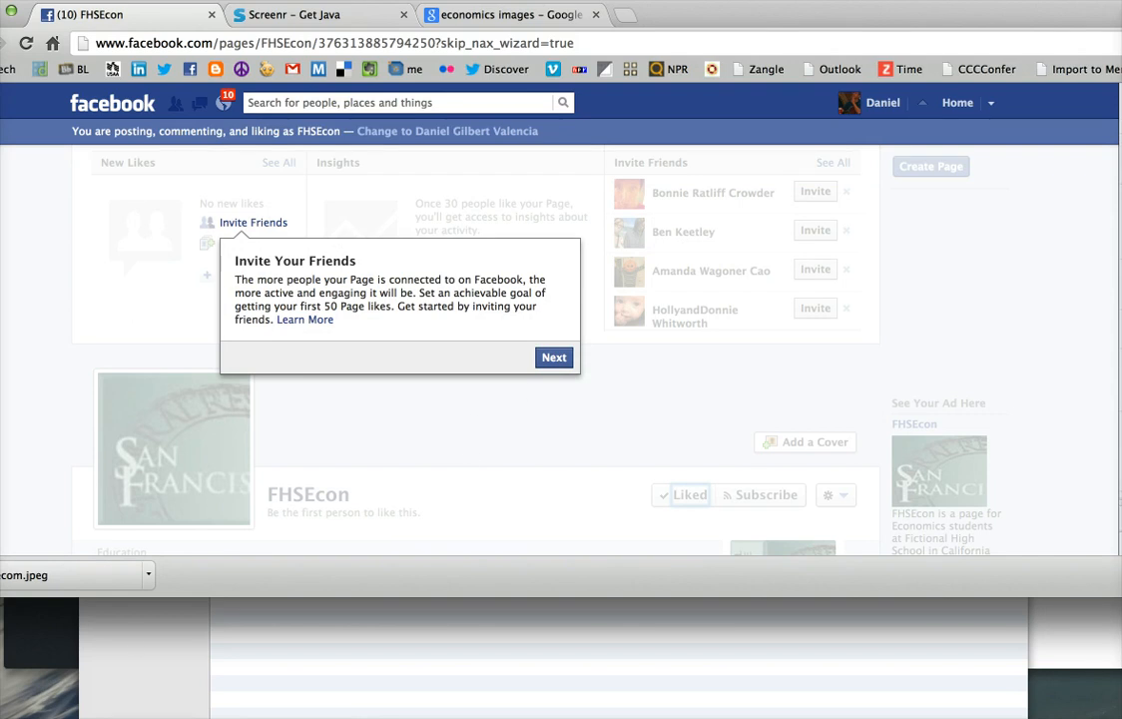
pyautogui.moveTo(352, 372)
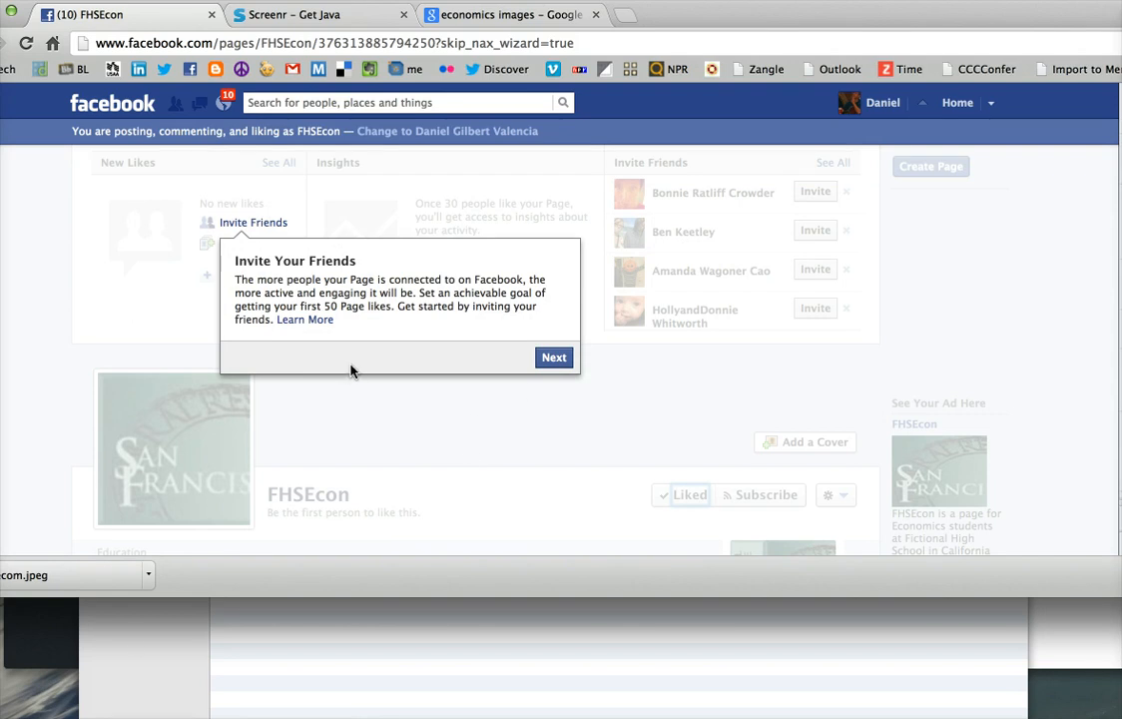
pyautogui.moveTo(335, 347)
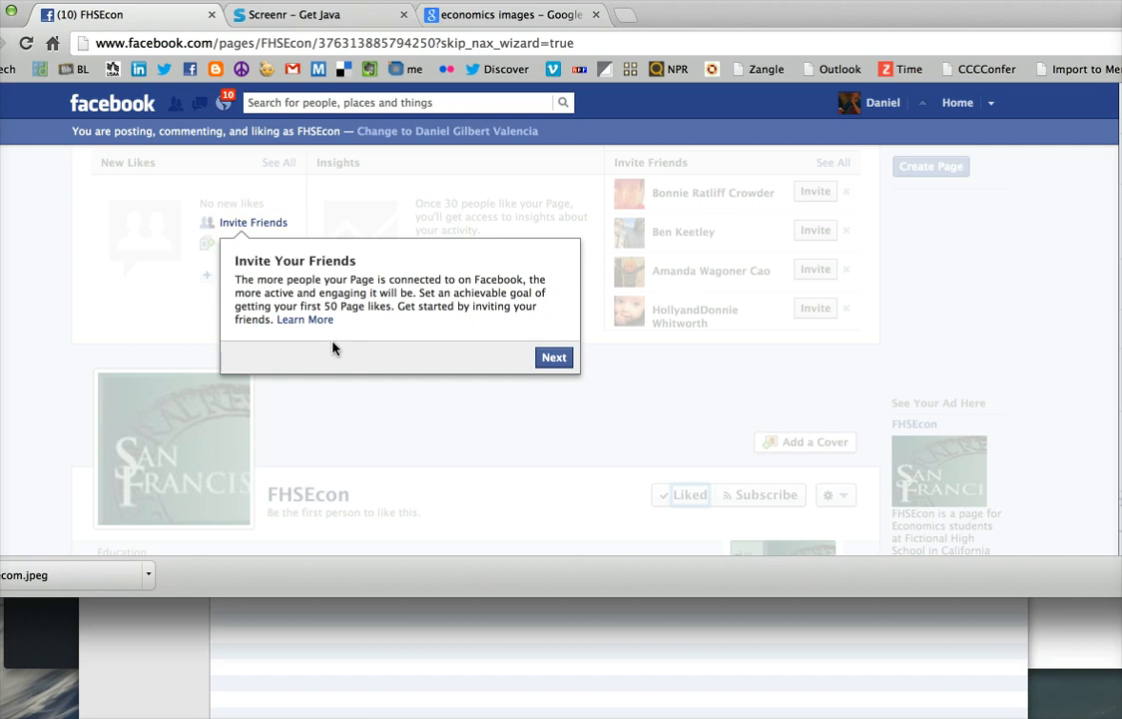
pyautogui.moveTo(429, 358)
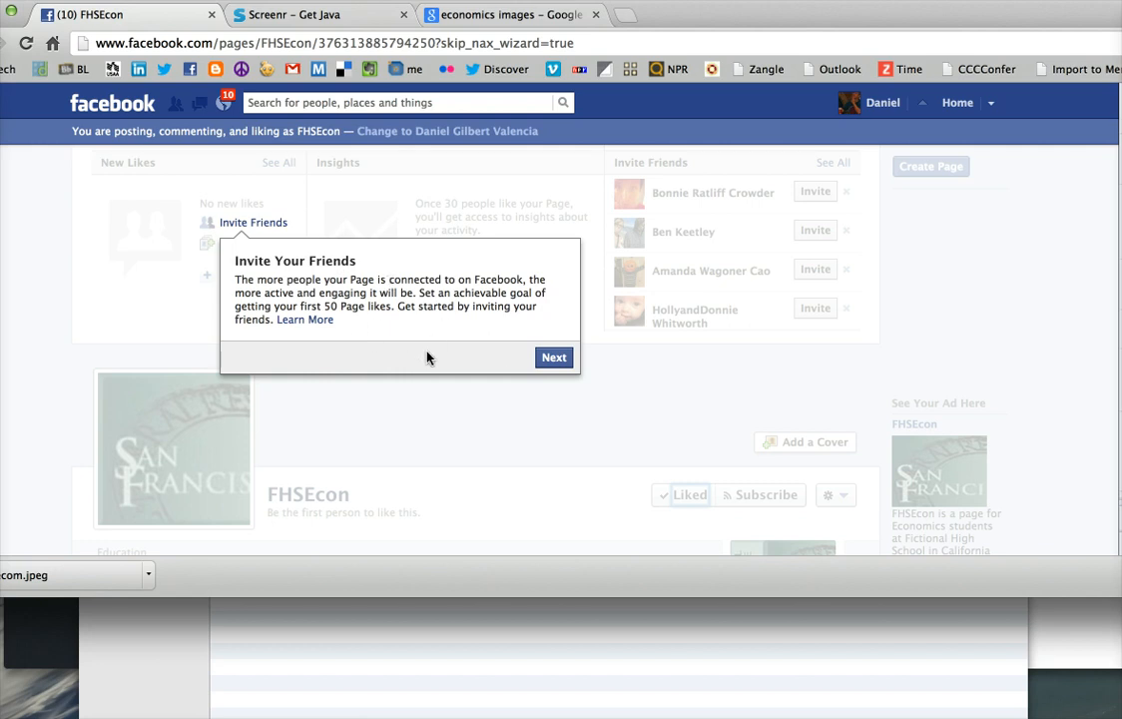
pyautogui.moveTo(478, 356)
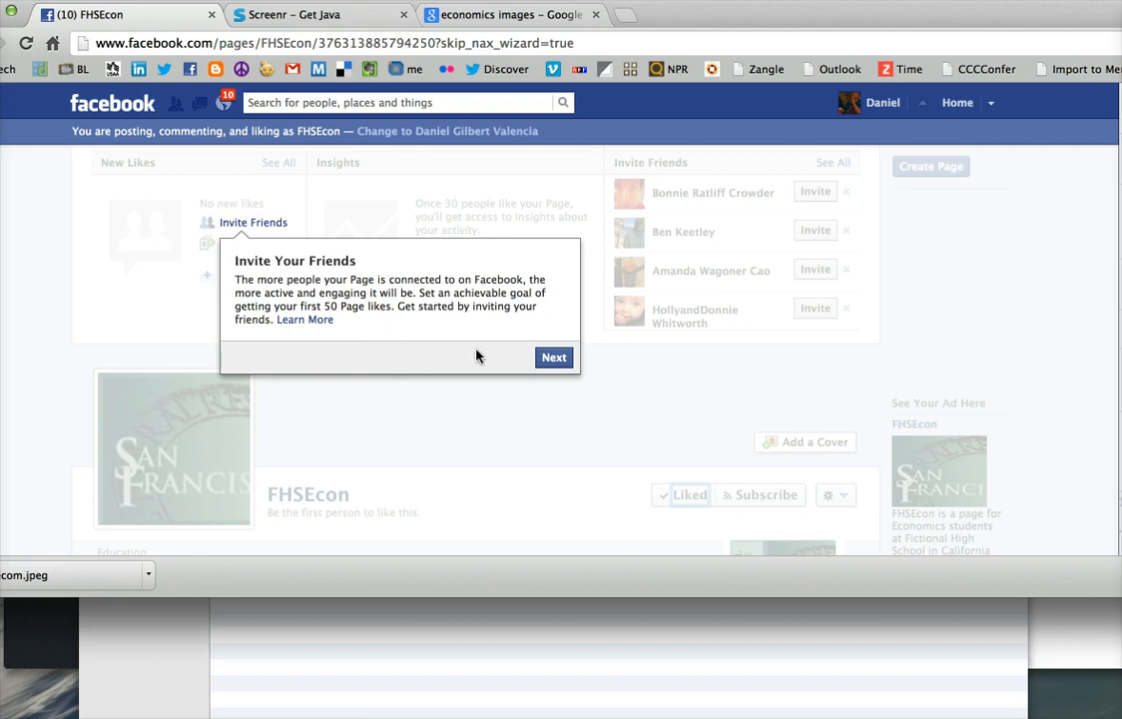
# Step: Advance past the Invite Your Friends and Invite Your Email Contacts tips to finish the tour
pyautogui.click(554, 356)
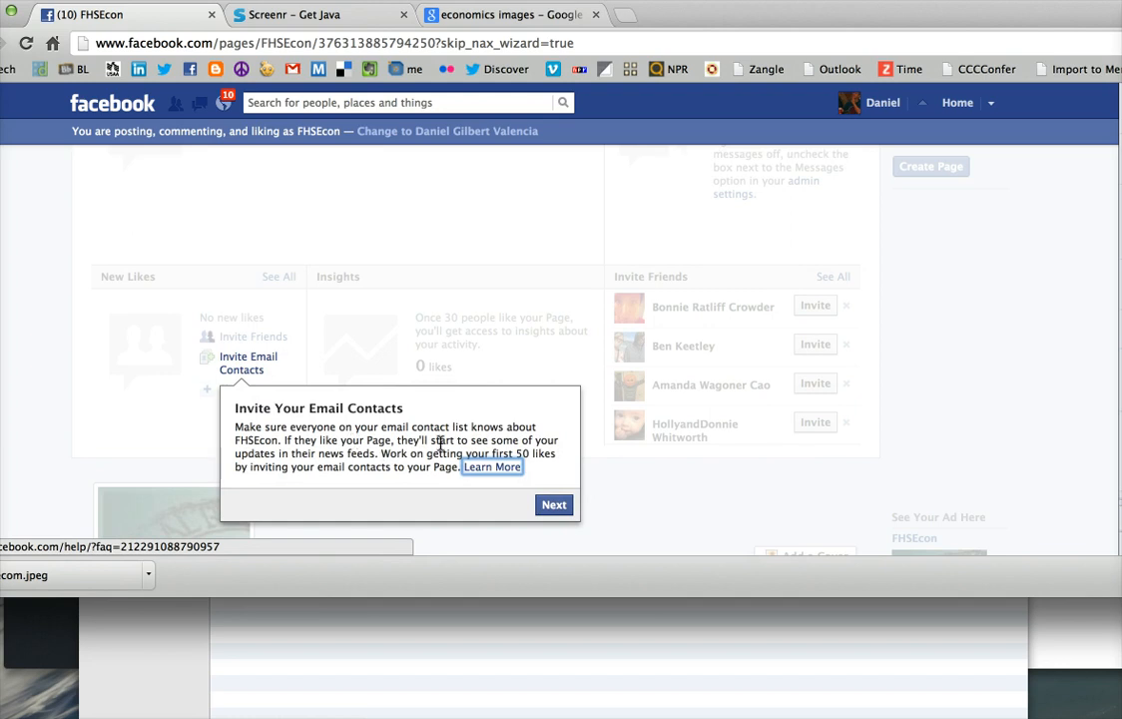
pyautogui.moveTo(439, 443)
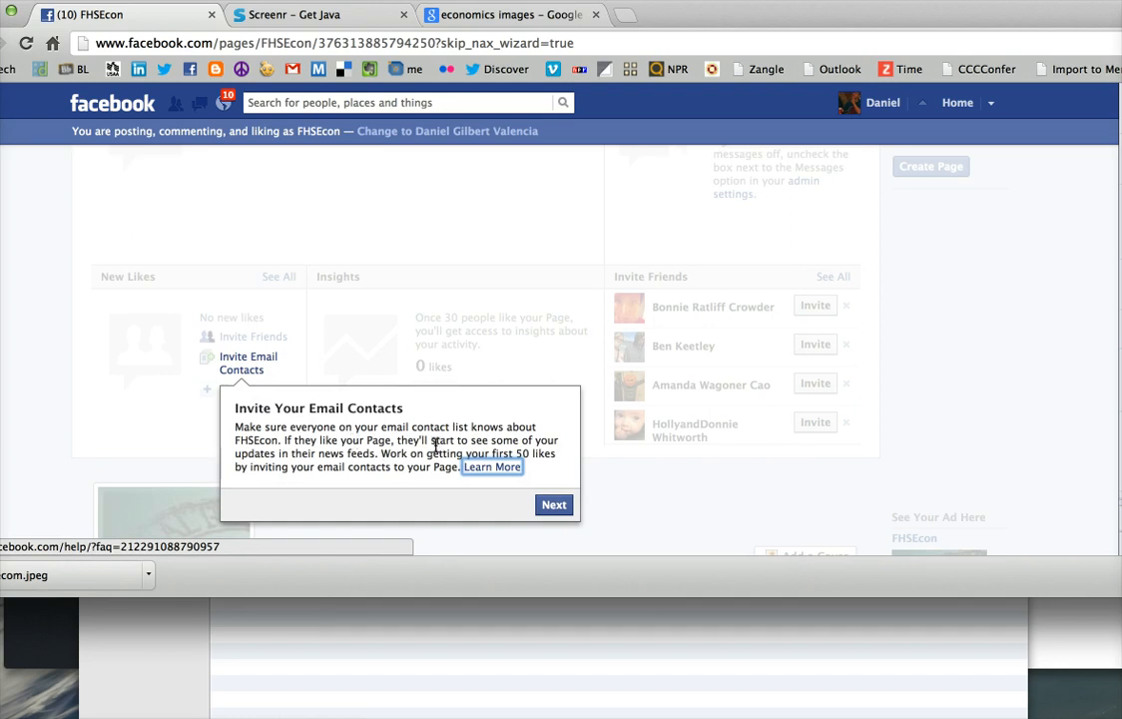
pyautogui.click(553, 503)
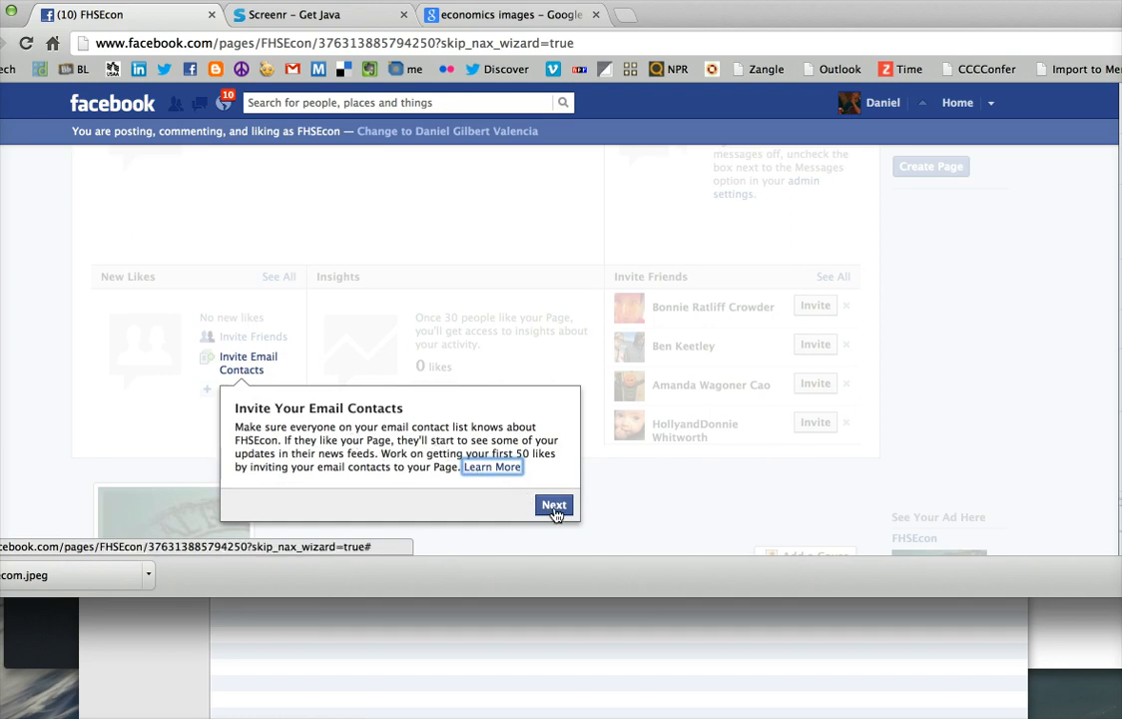
pyautogui.click(553, 505)
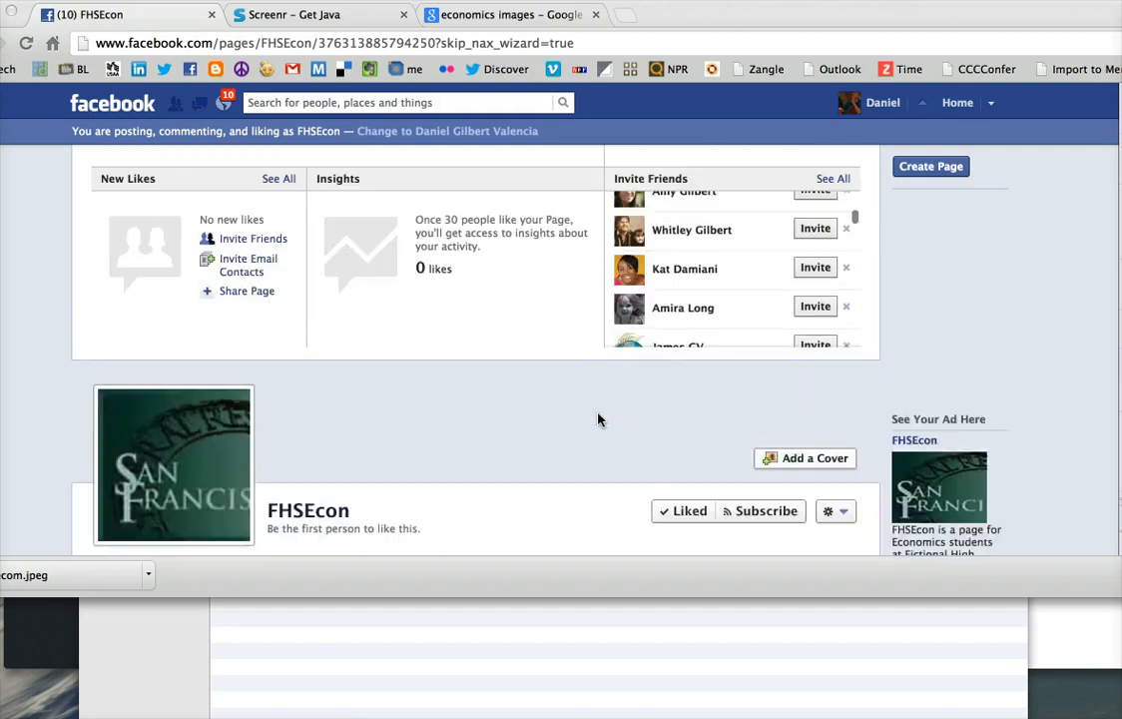
# Step: Review Manage Permissions under Edit Page without changes, then go to Basic Information
pyautogui.scroll(-3)
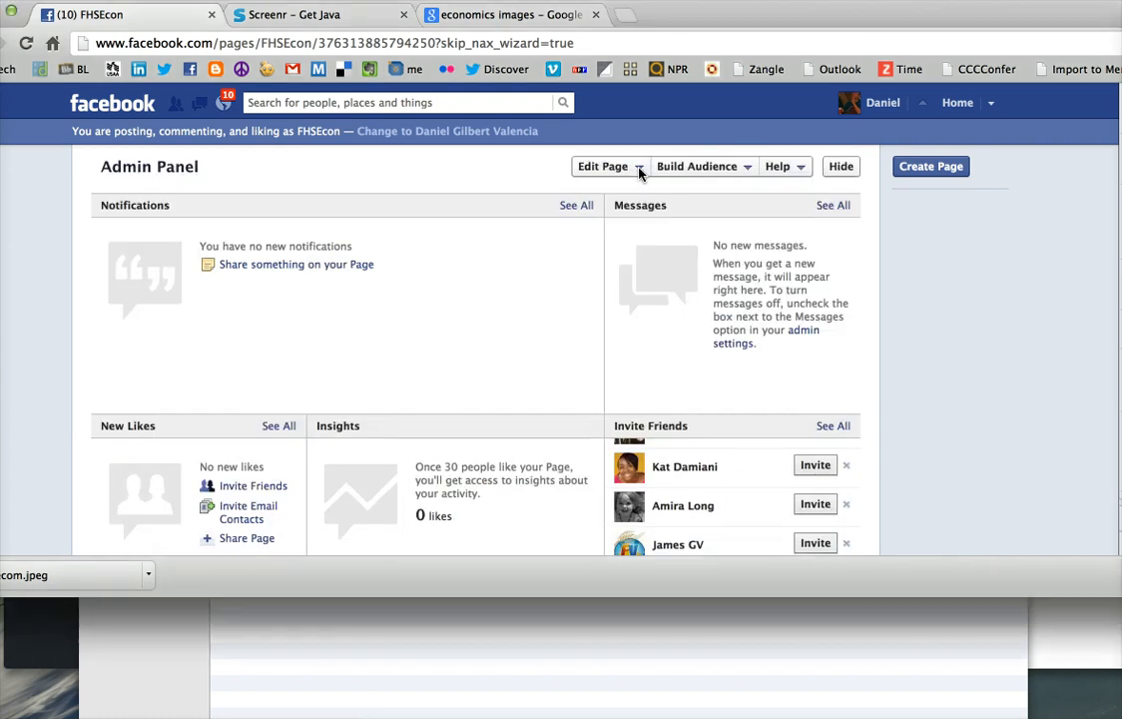
pyautogui.click(603, 166)
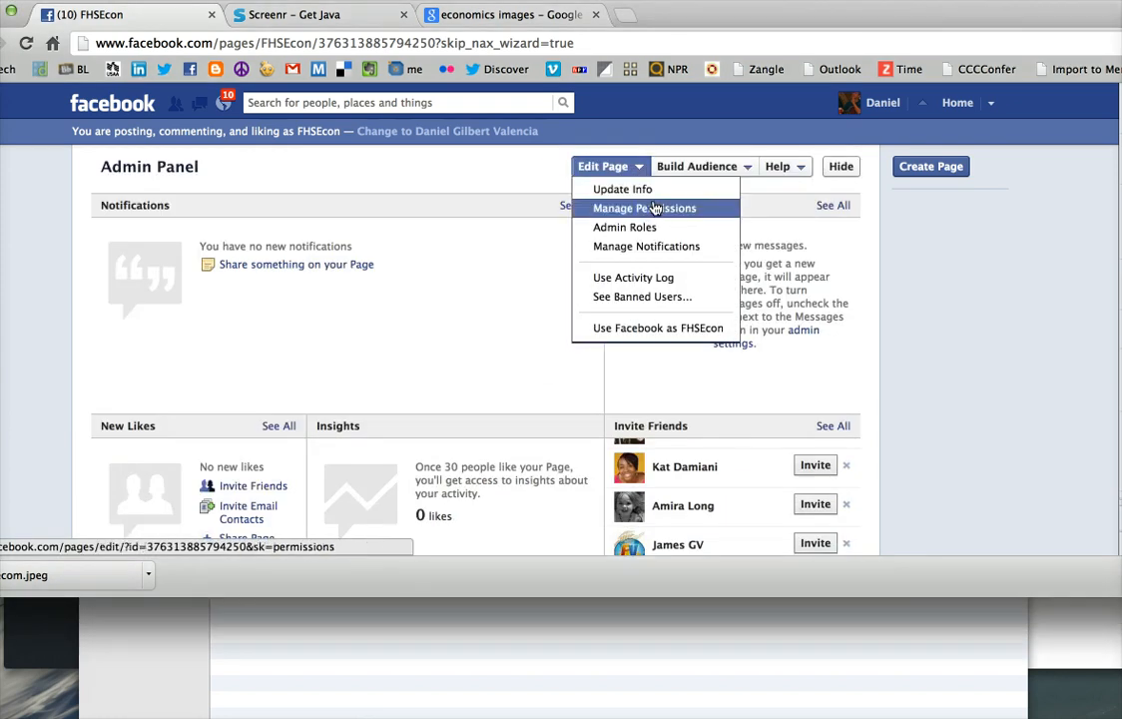
pyautogui.click(643, 207)
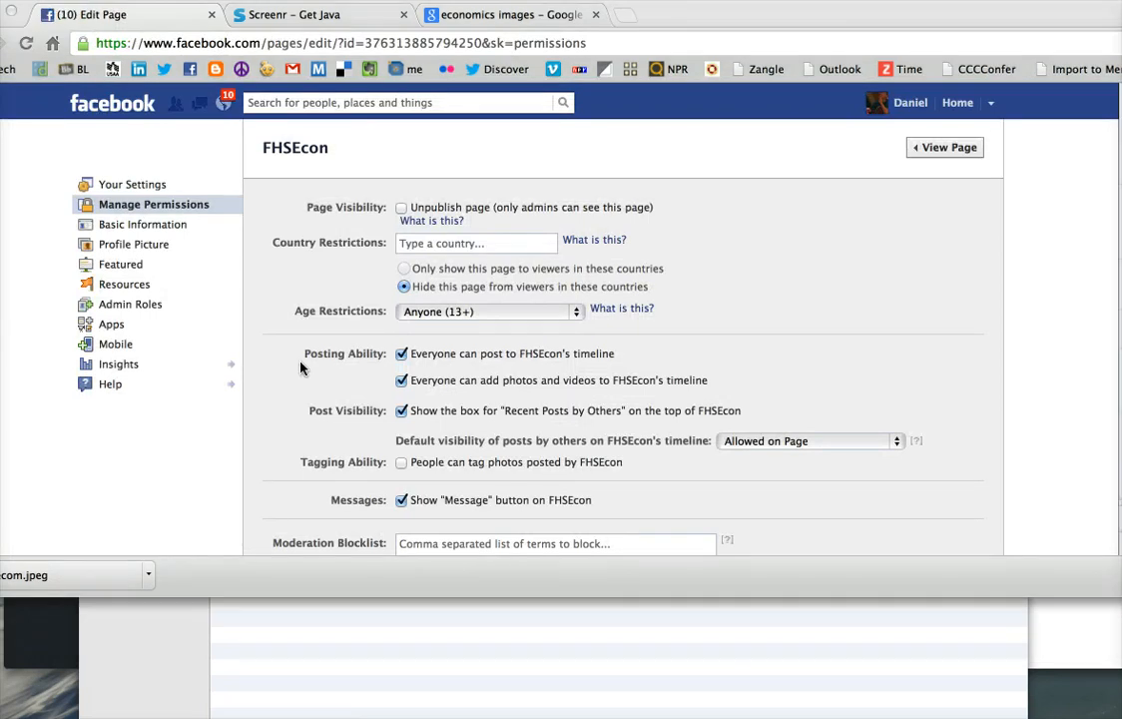
pyautogui.scroll(-3)
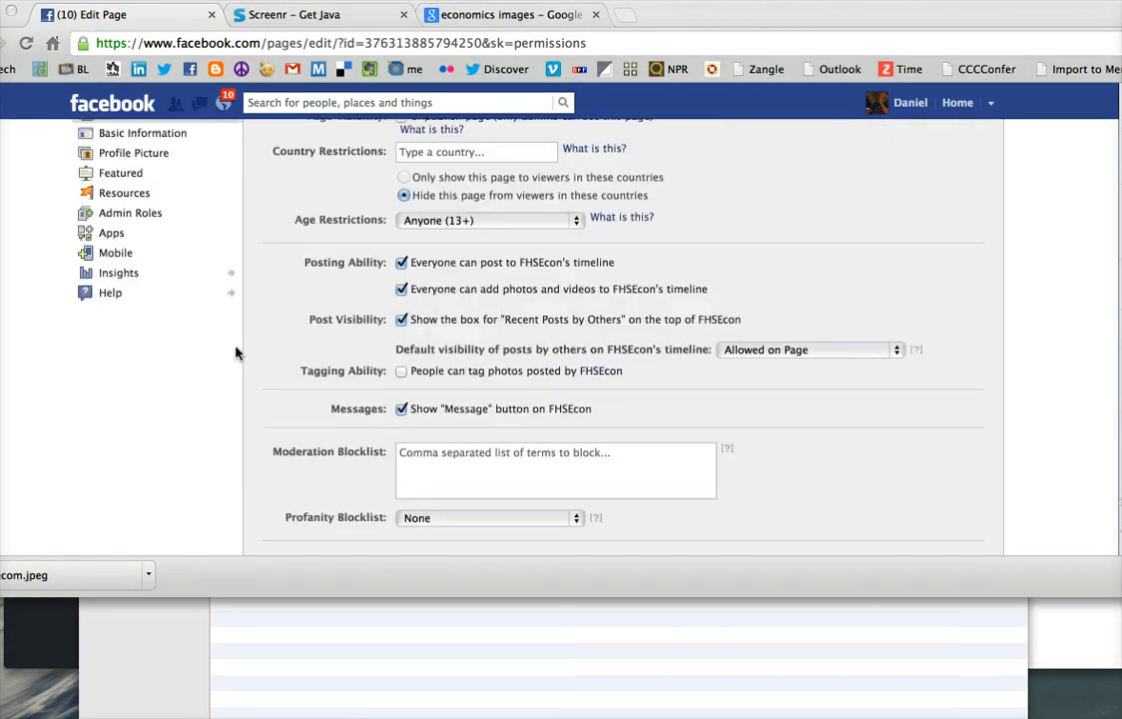
pyautogui.scroll(-3)
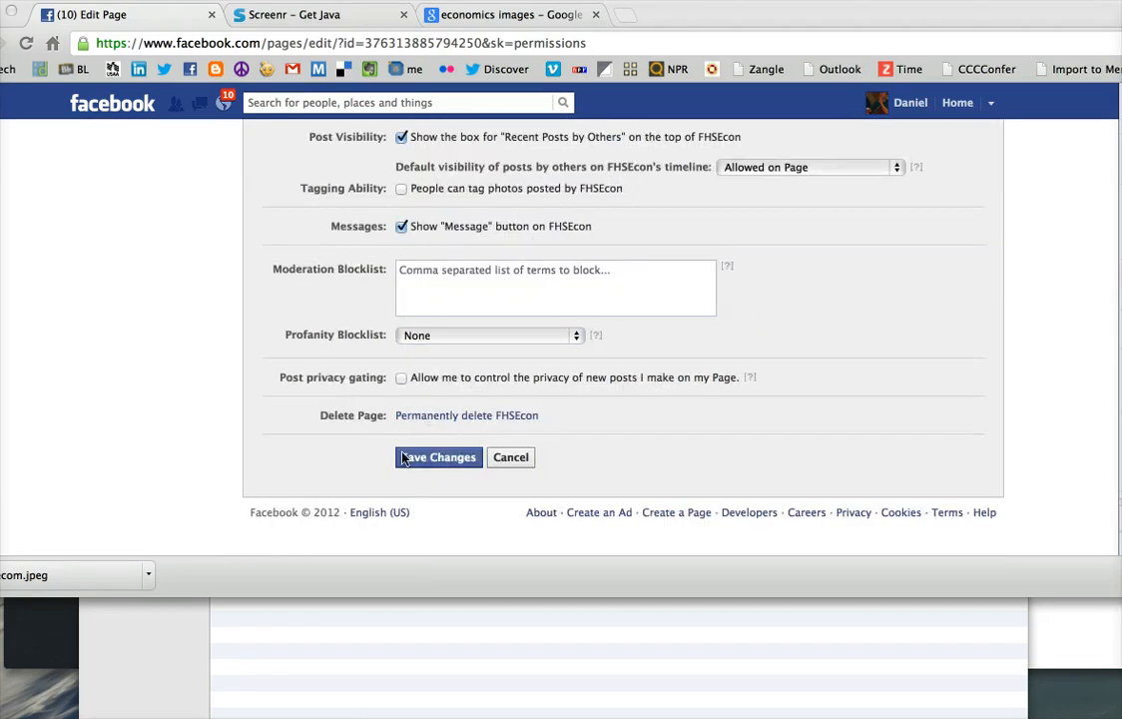
pyautogui.moveTo(229, 519)
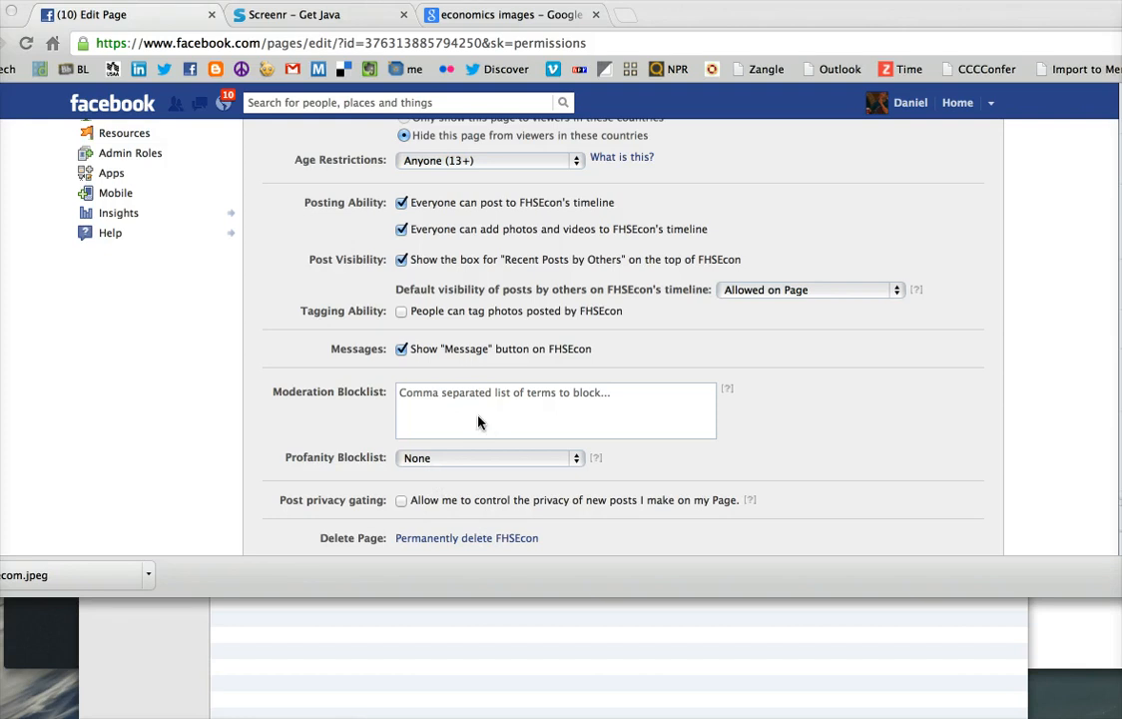
pyautogui.moveTo(463, 384)
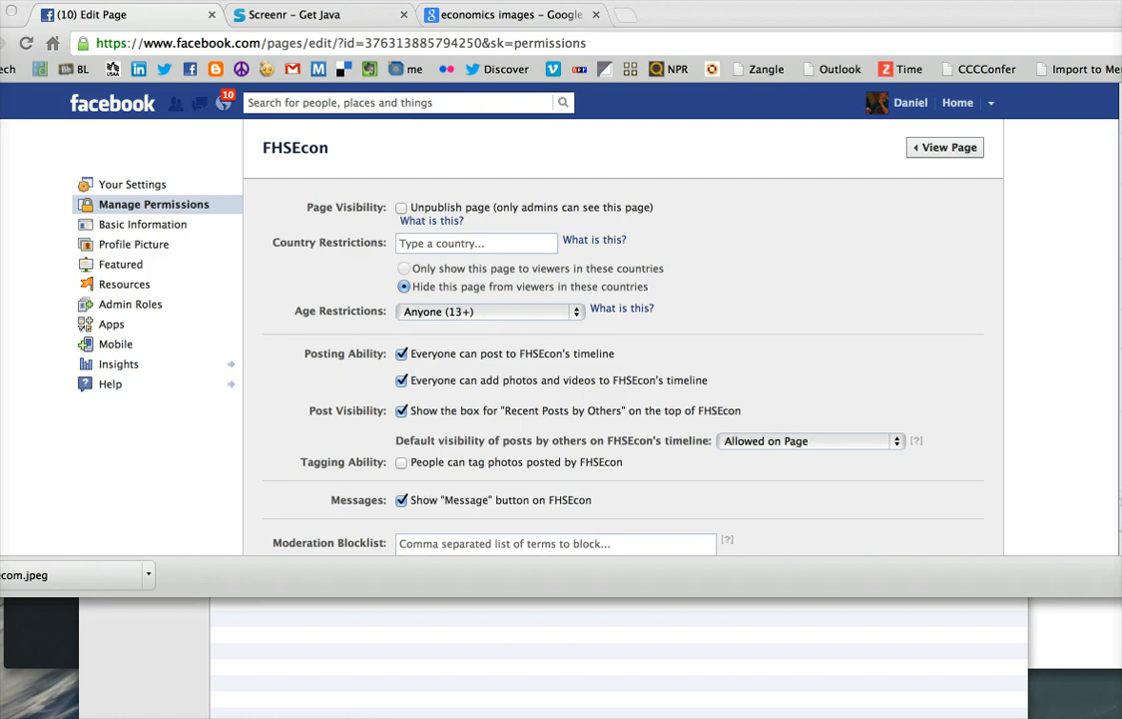
pyautogui.moveTo(141, 228)
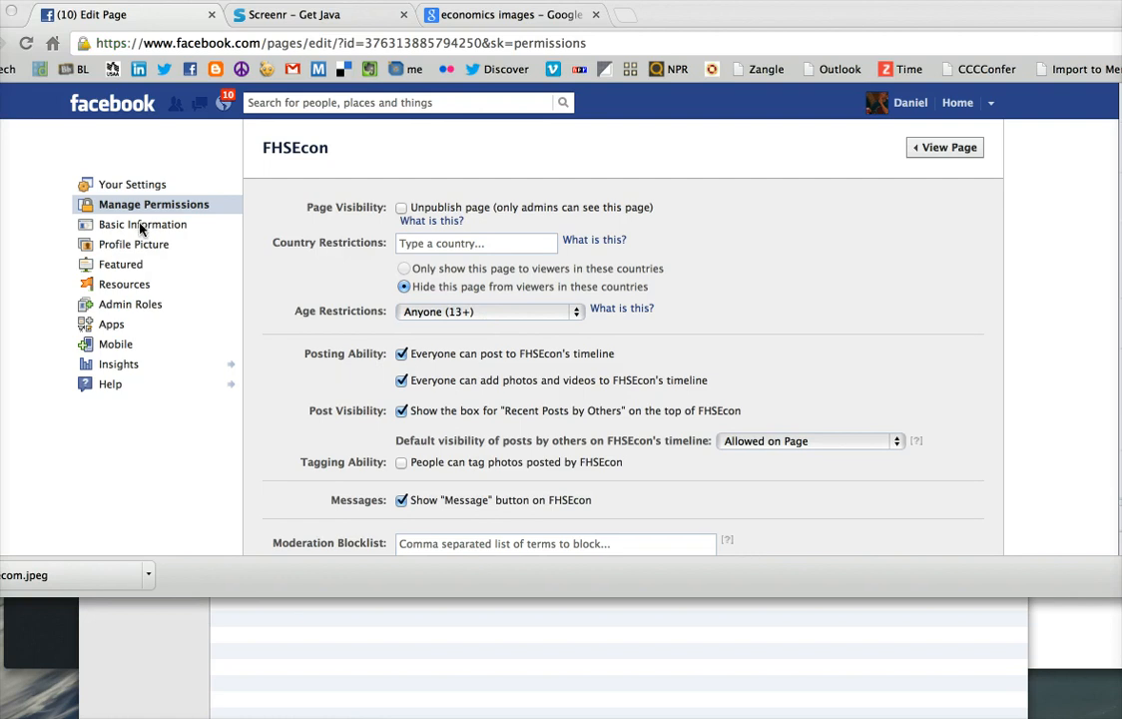
pyautogui.click(142, 223)
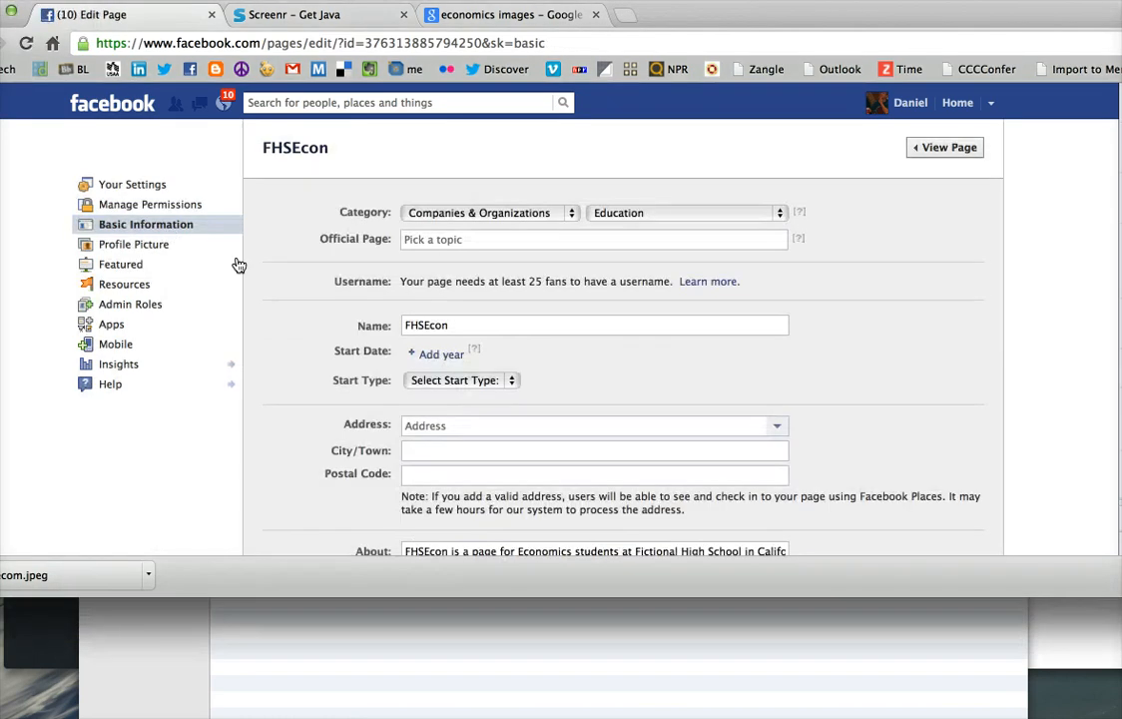
# Step: Look over the page name field, then view the Mobile settings with the upload email address
pyautogui.click(595, 324)
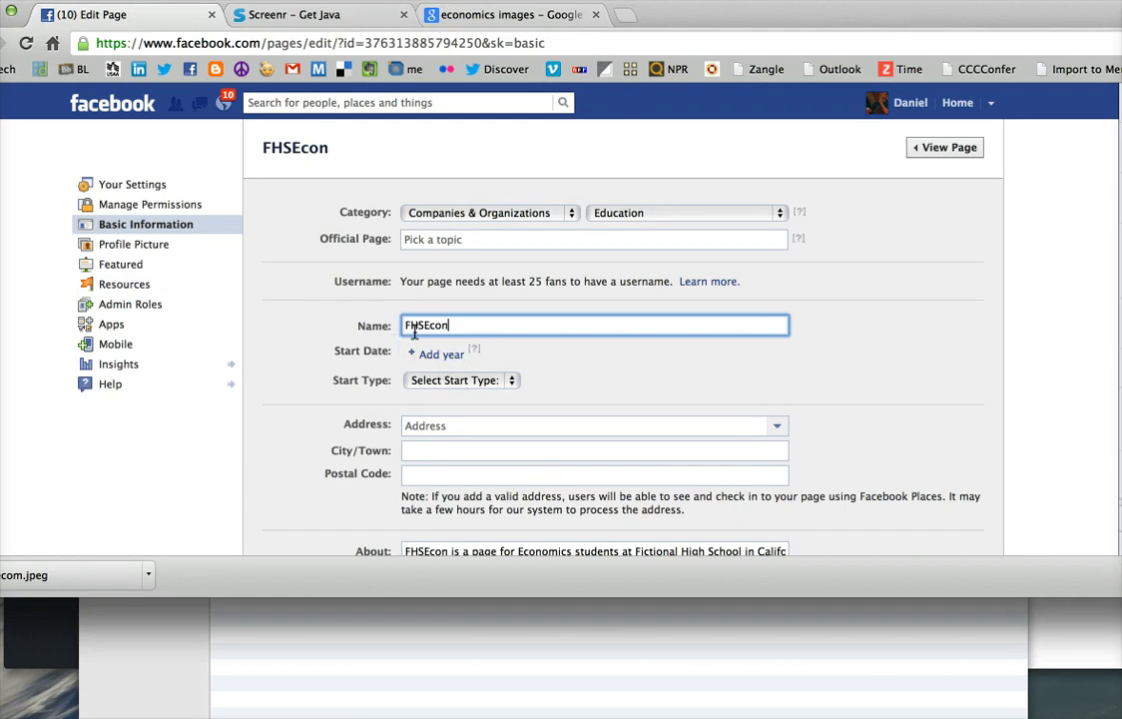
pyautogui.moveTo(332, 397)
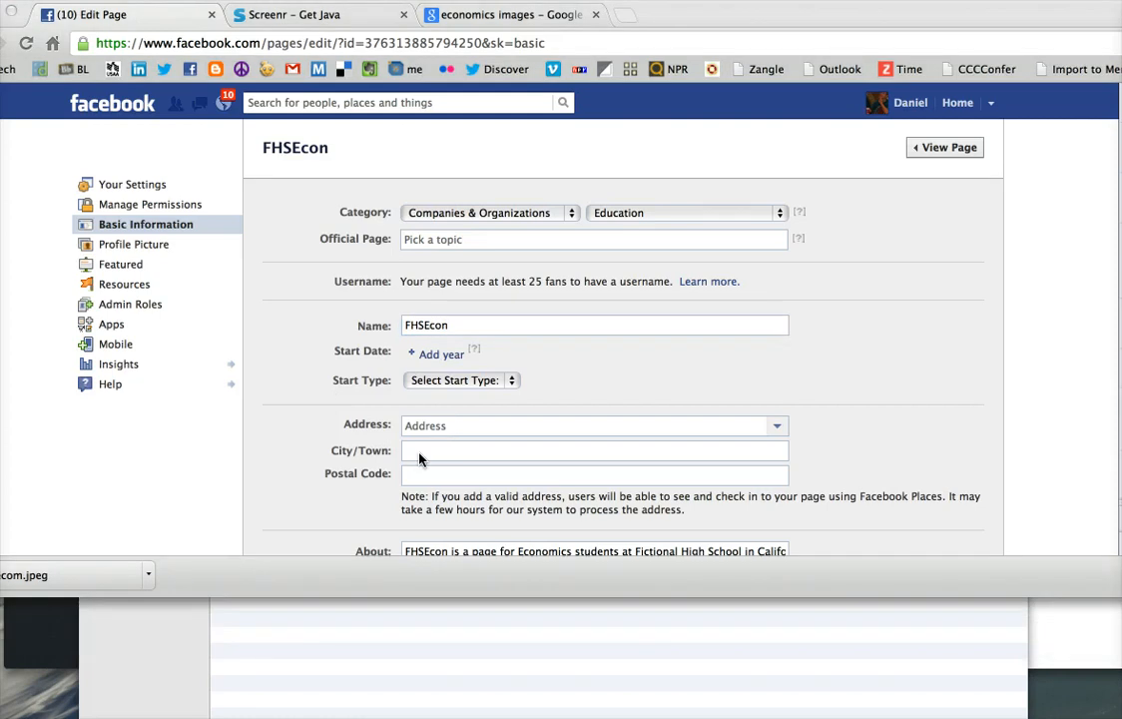
pyautogui.moveTo(492, 452)
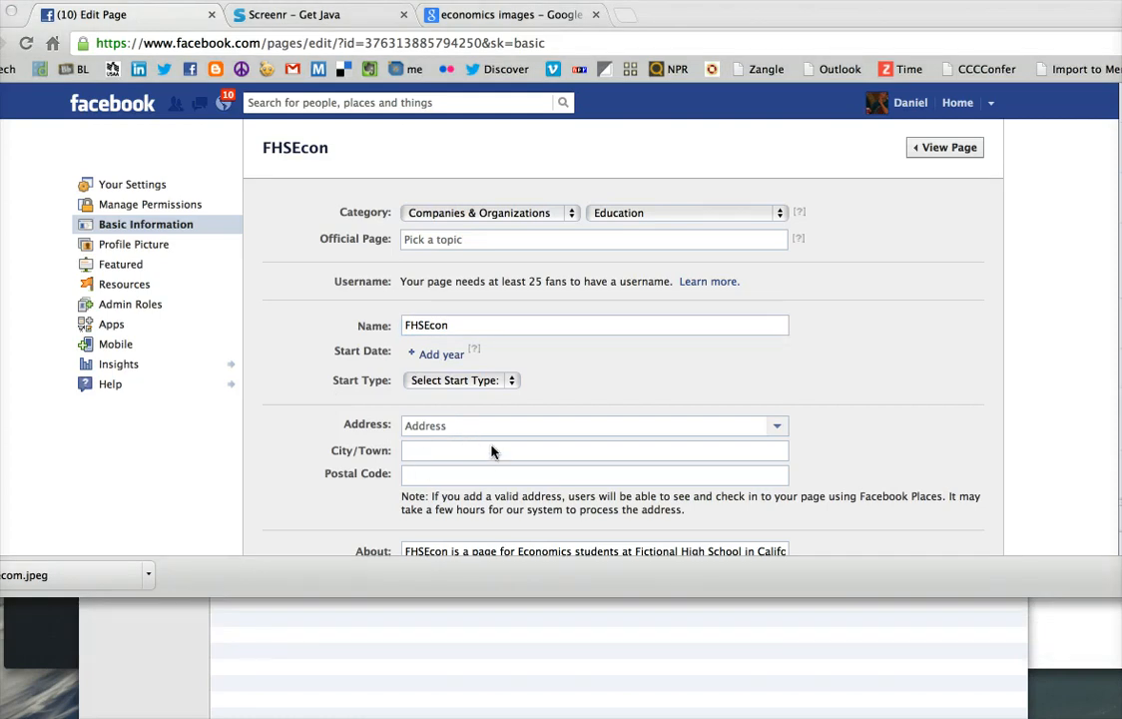
pyautogui.moveTo(503, 461)
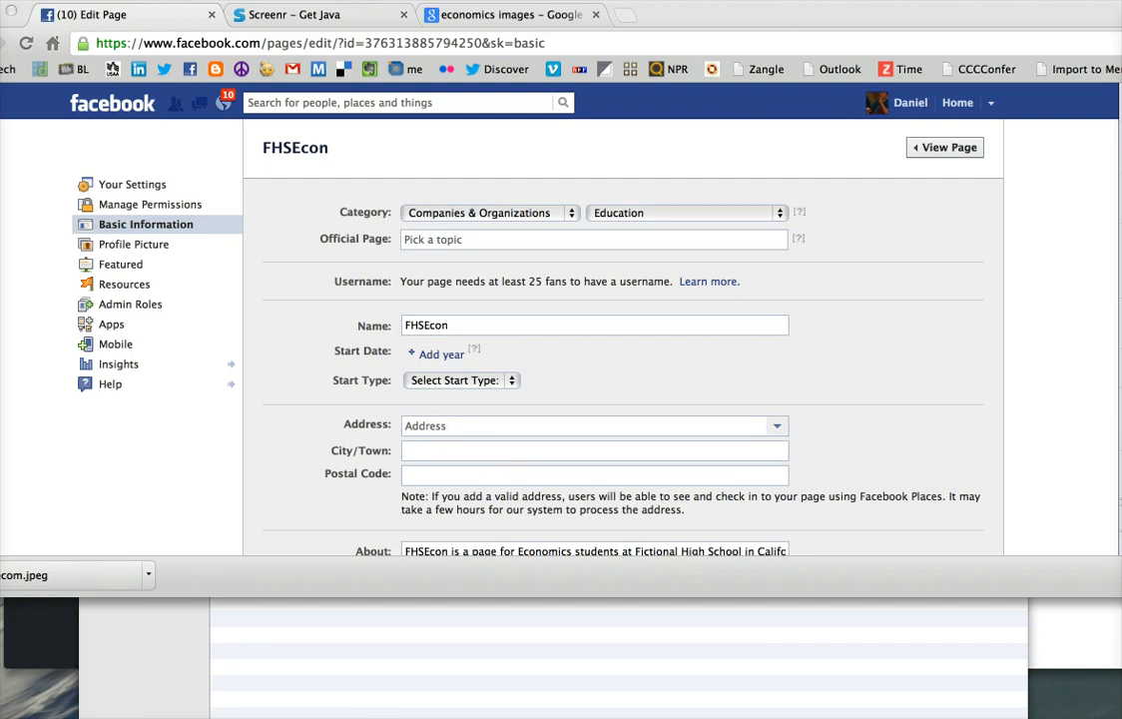
pyautogui.click(116, 343)
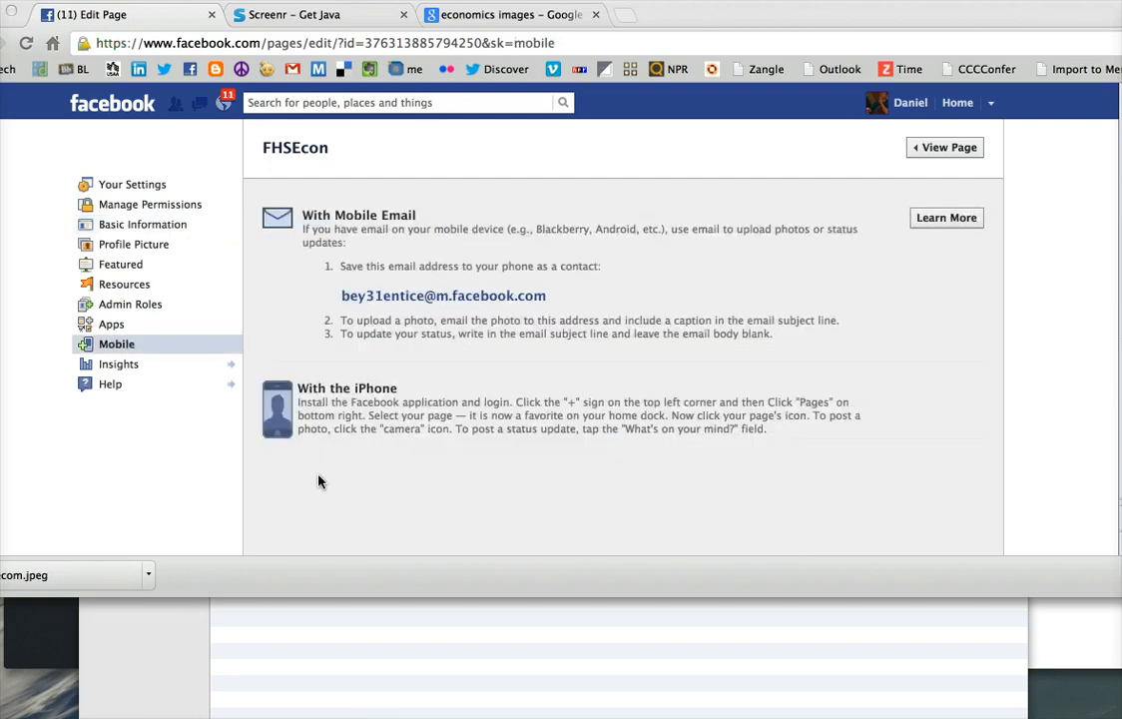
pyautogui.moveTo(356, 441)
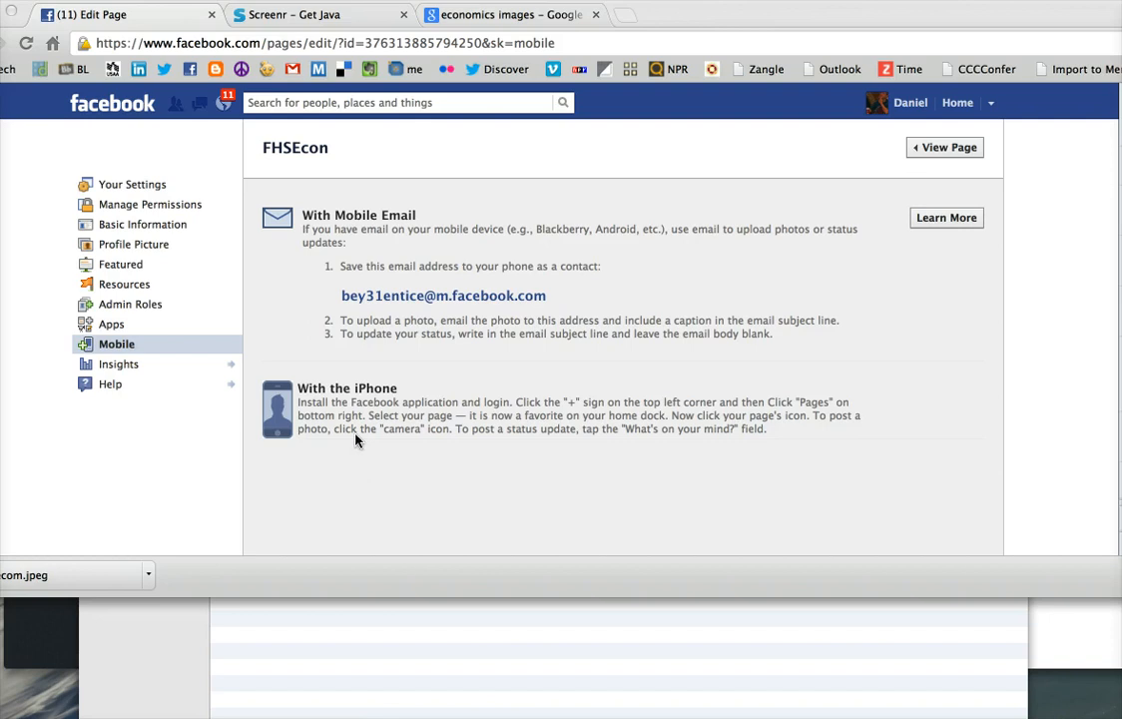
pyautogui.moveTo(931, 168)
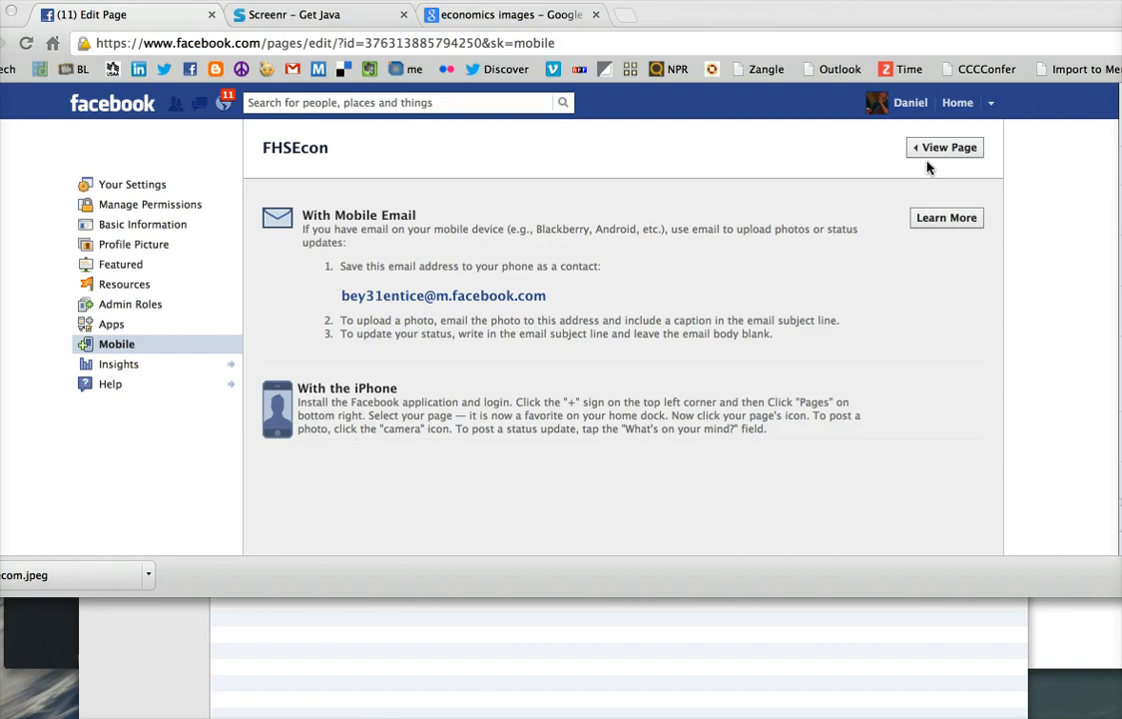
# Step: Return via View Page to the FHSEcon timeline and hide the Admin Panel
pyautogui.click(942, 147)
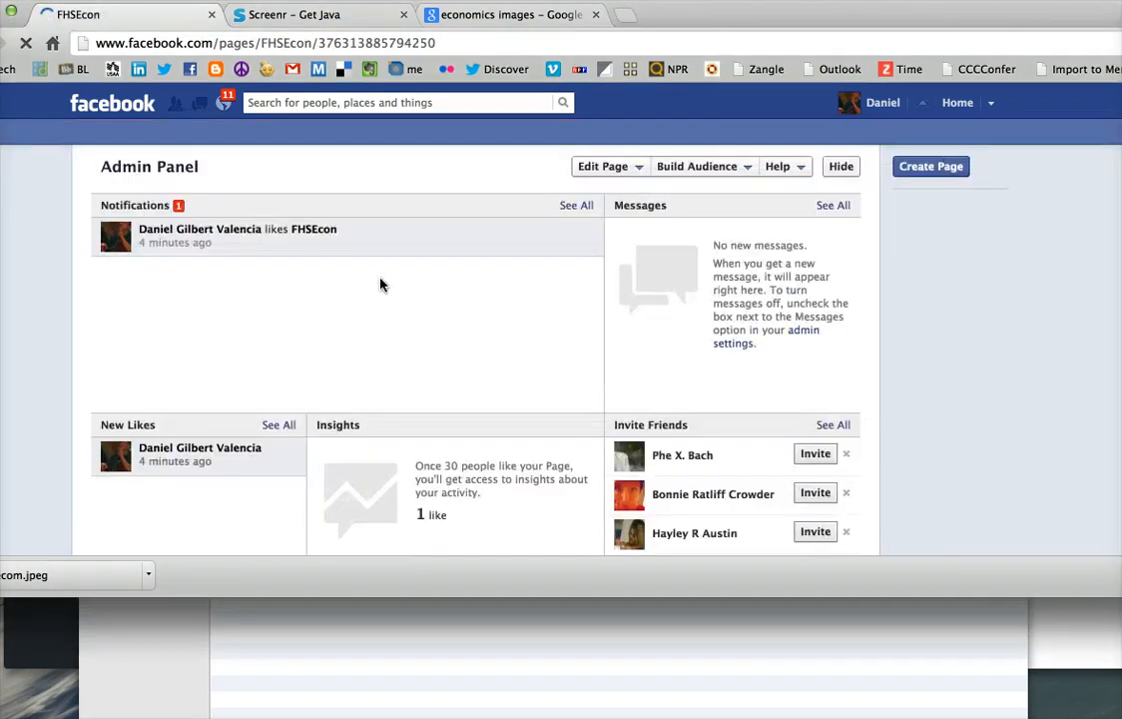
pyautogui.click(840, 166)
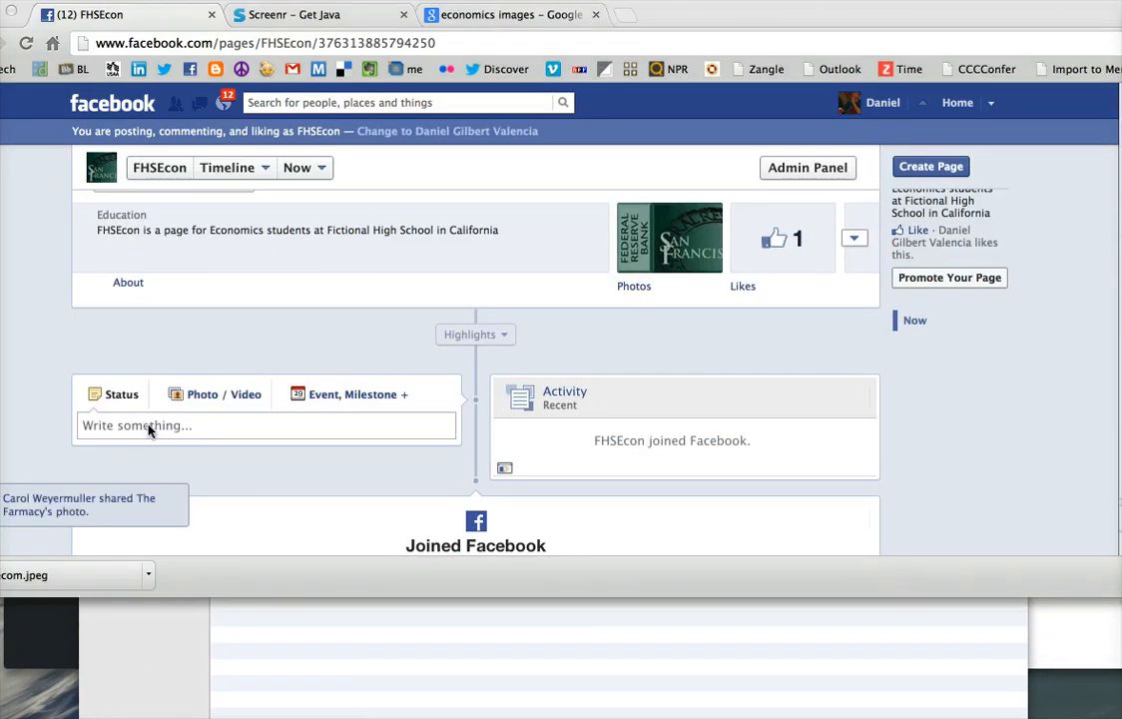
pyautogui.moveTo(343, 409)
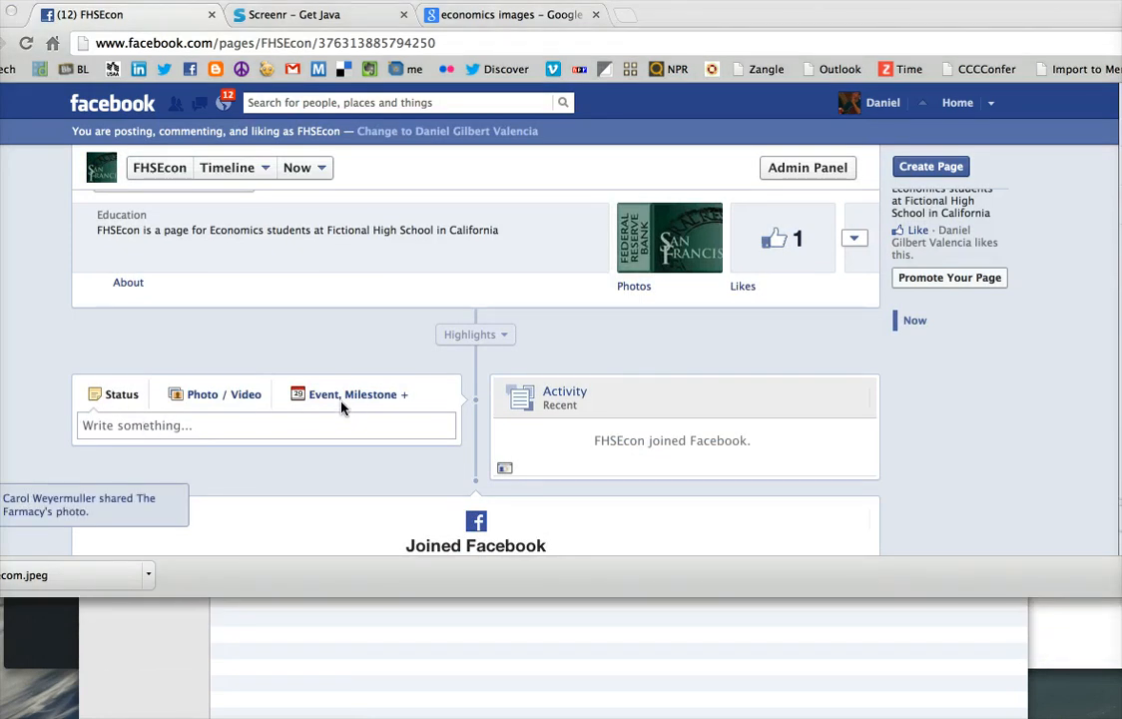
pyautogui.moveTo(343, 429)
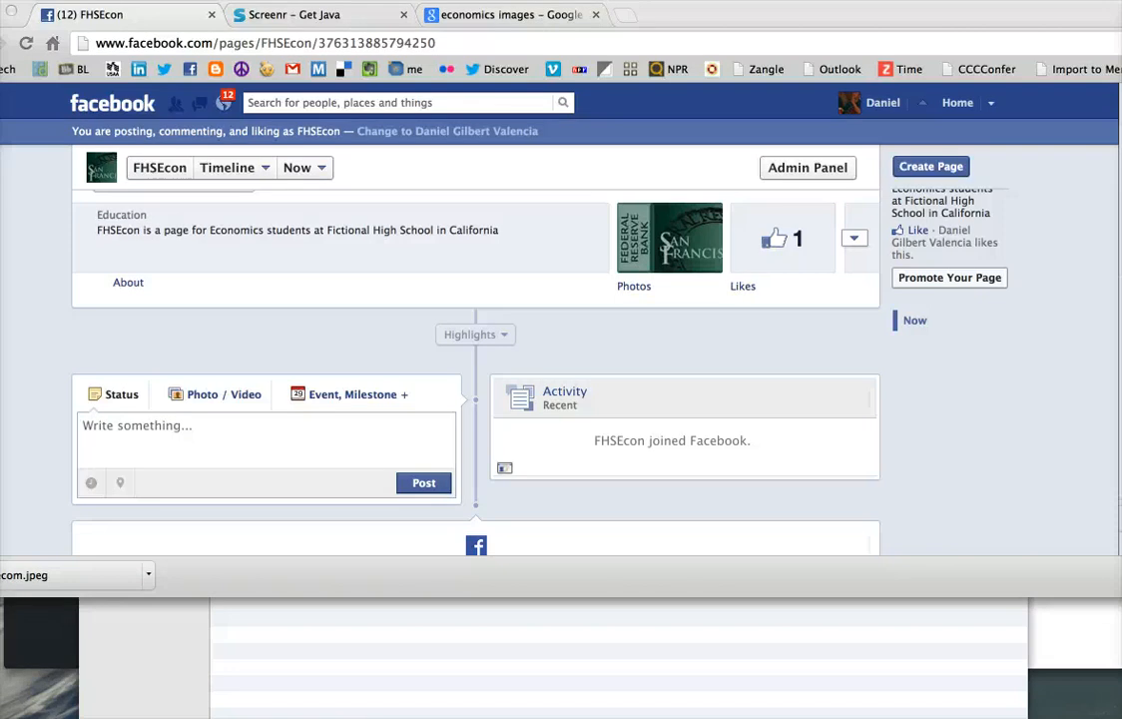
# Step: Write the status 'Reminder: HW due on the 23rd of January' and add poll options to it
pyautogui.write('Reminder: HW due on the 23rd of January')
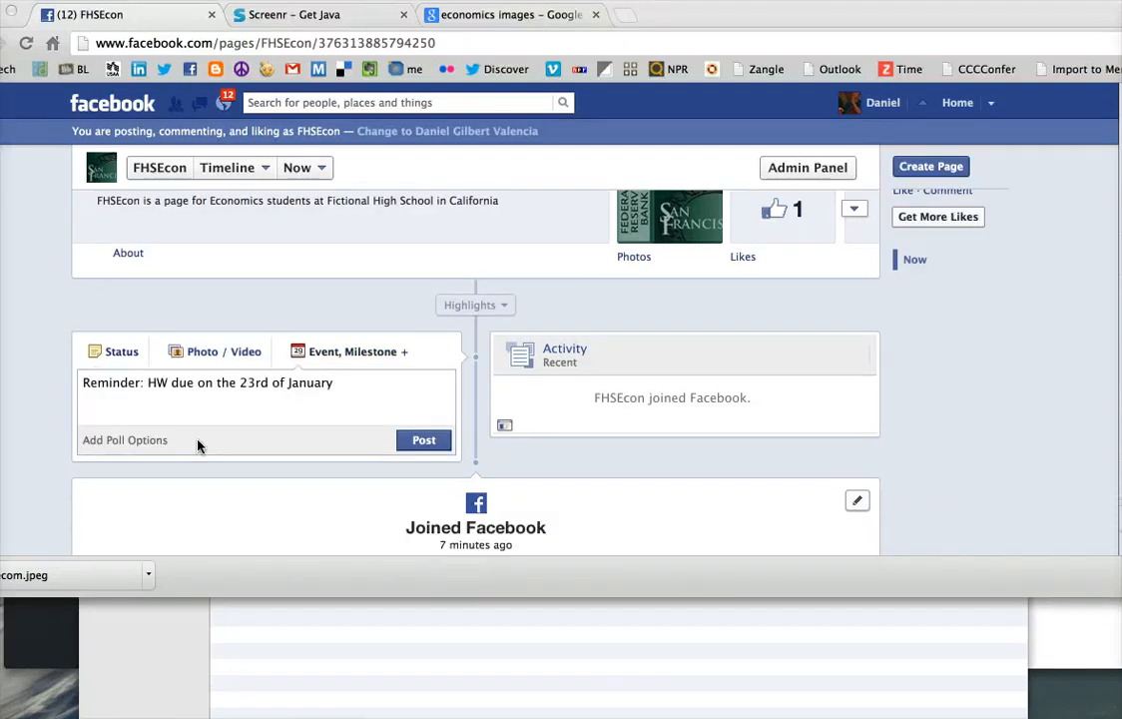
pyautogui.moveTo(200, 443)
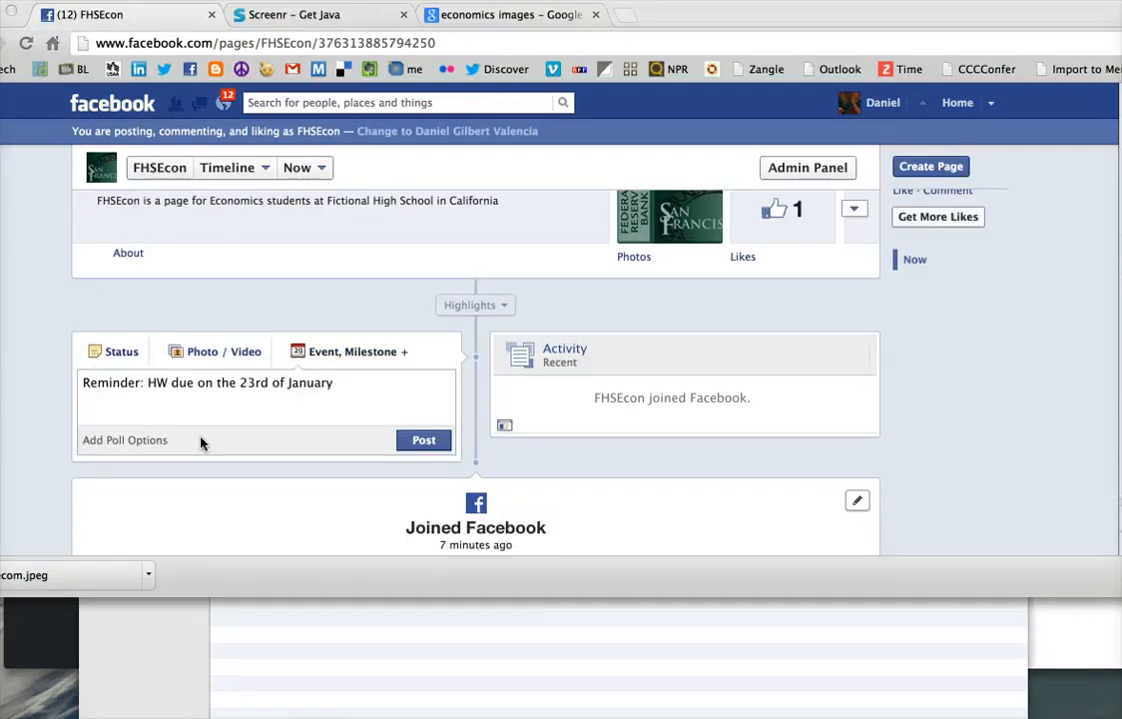
pyautogui.moveTo(183, 404)
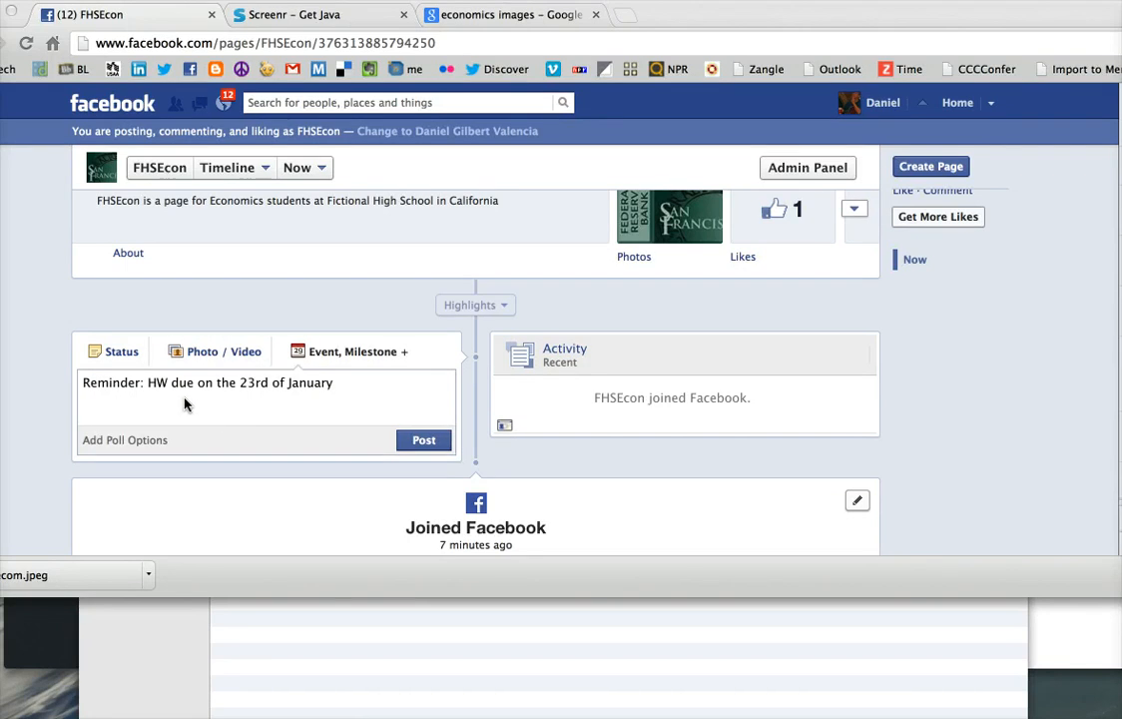
pyautogui.moveTo(124, 467)
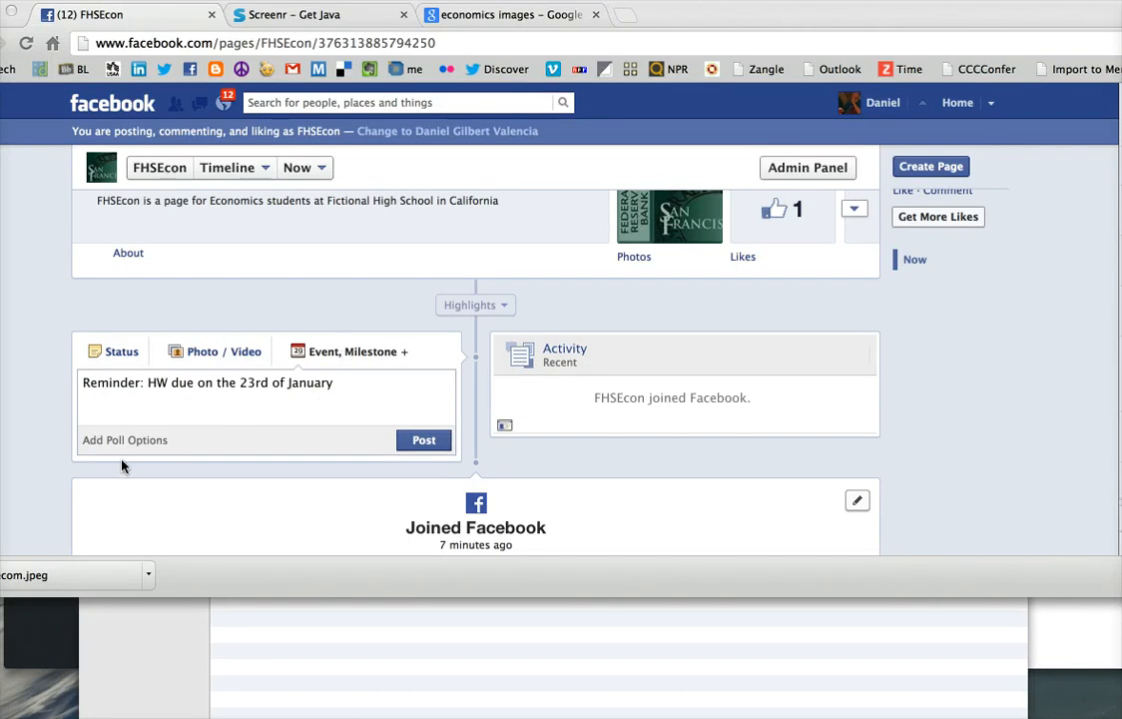
pyautogui.click(124, 439)
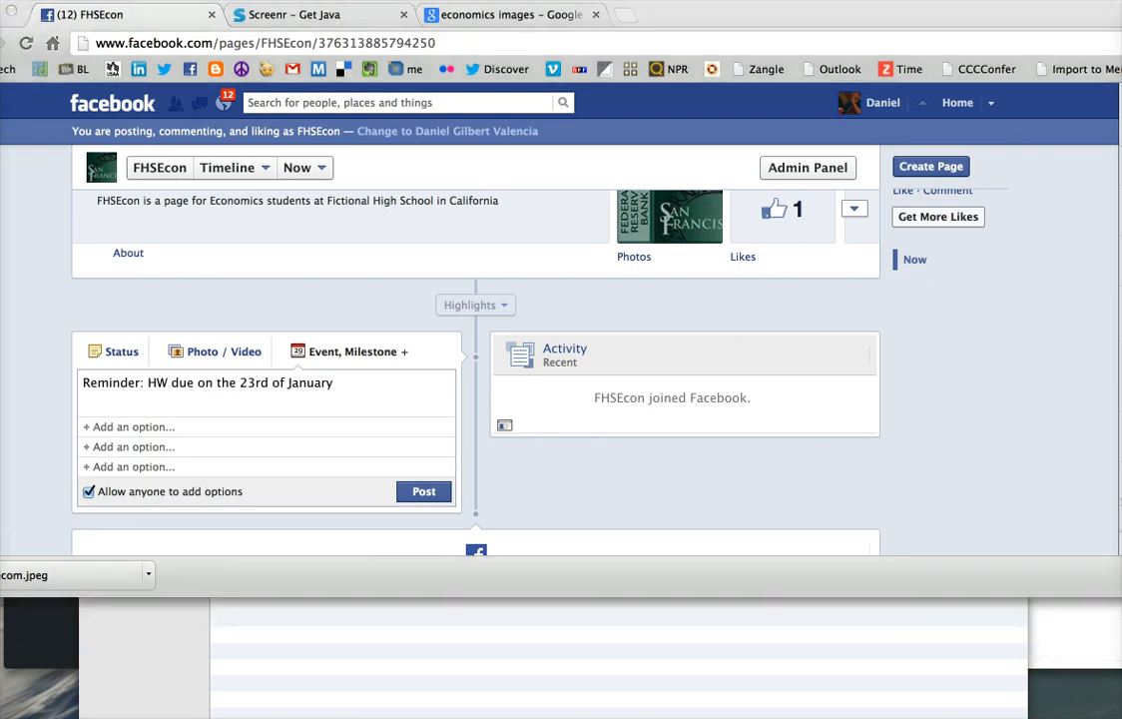
# Step: Post the reminder poll with demand-and-supply trouble and time-to-tutor answers to the timeline
pyautogui.click(423, 491)
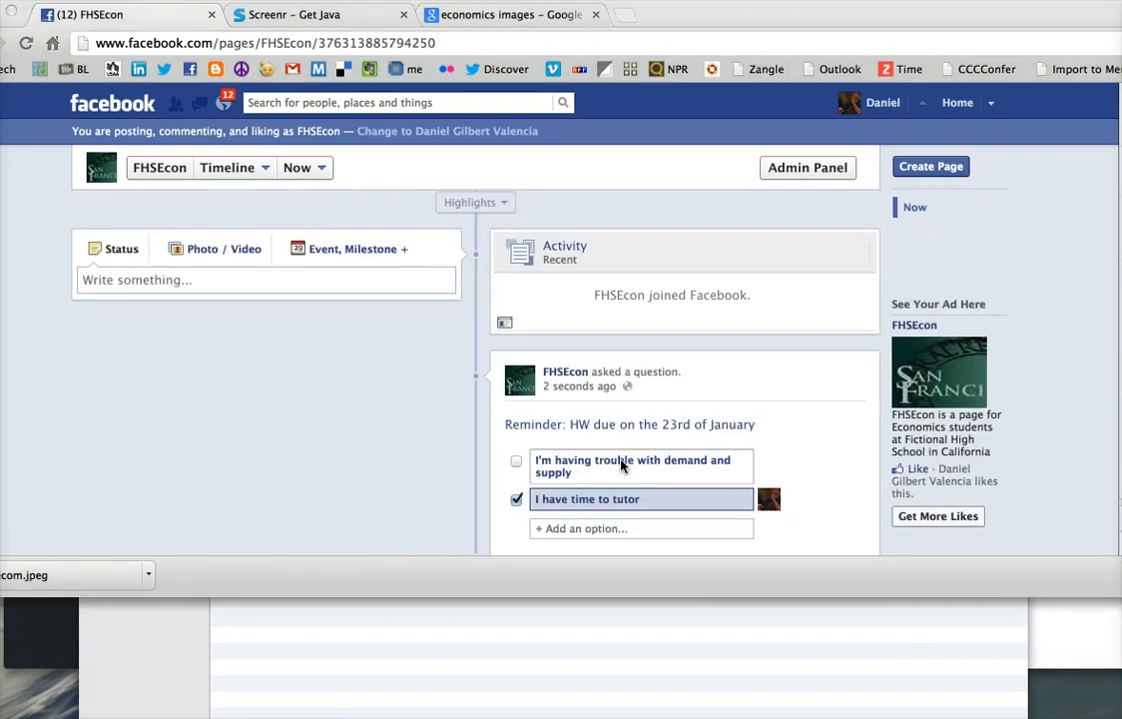
pyautogui.moveTo(639, 482)
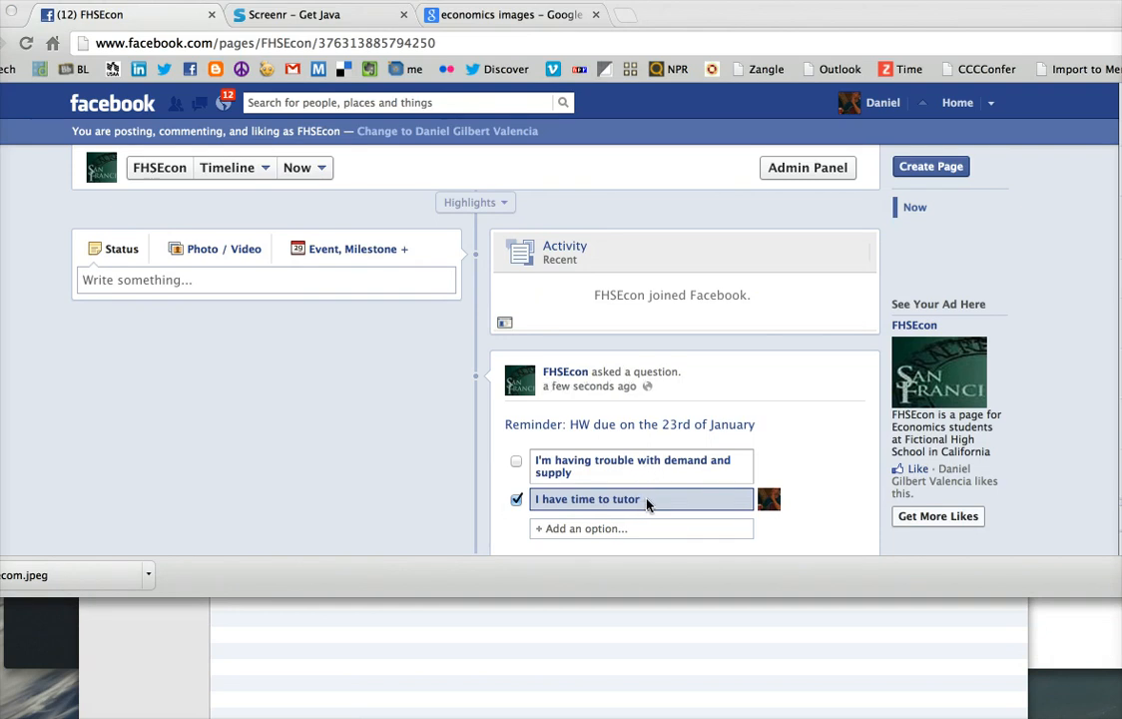
pyautogui.moveTo(595, 500)
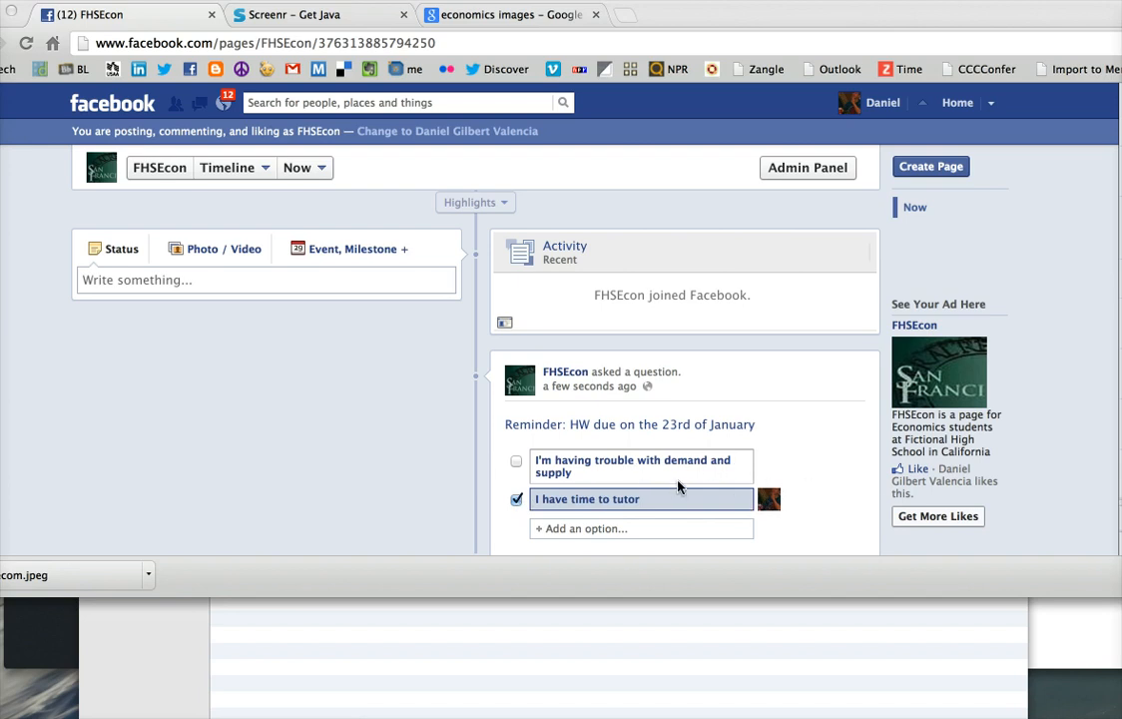
pyautogui.moveTo(838, 475)
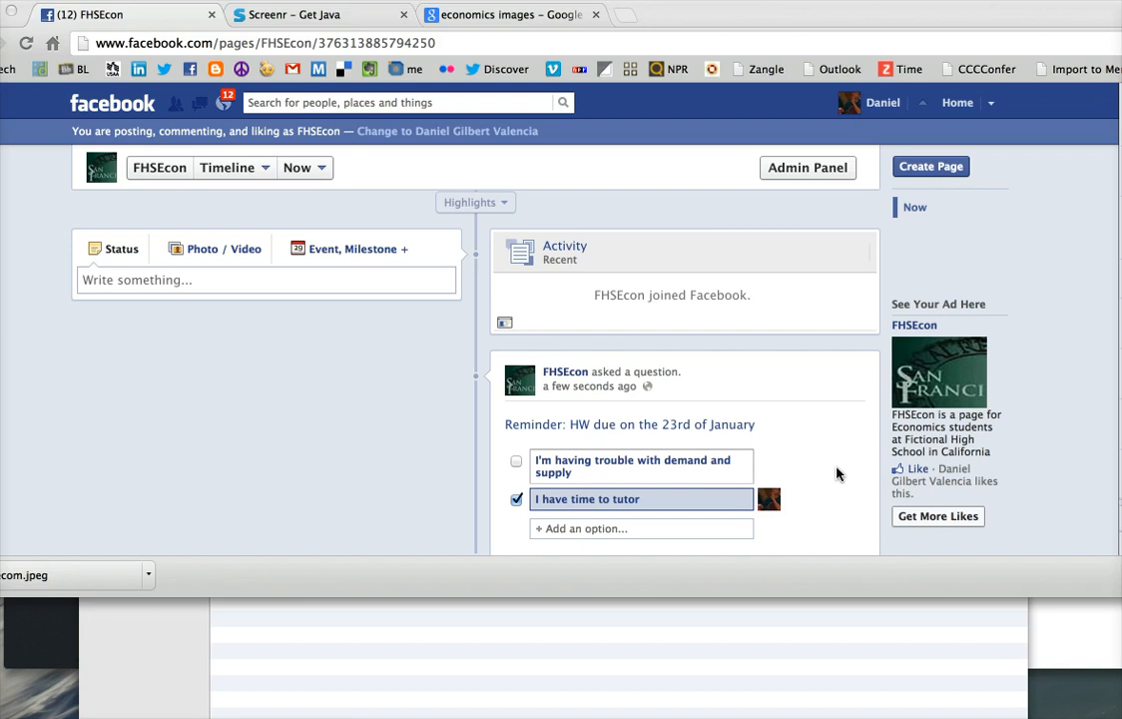
pyautogui.moveTo(754, 491)
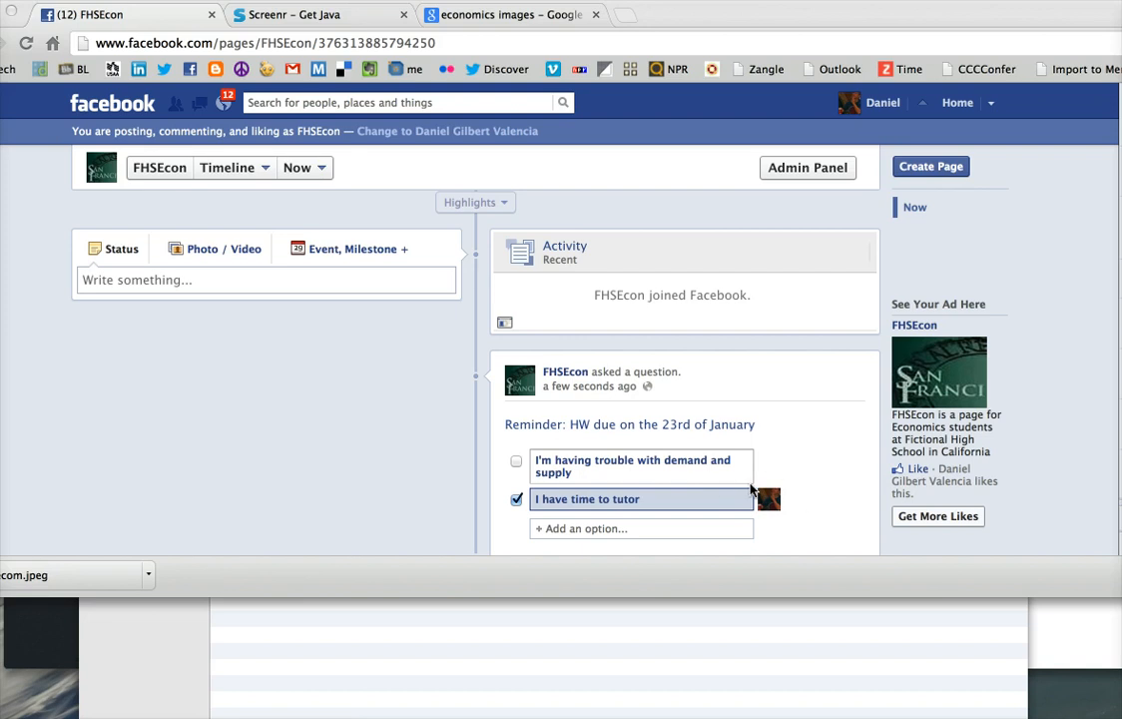
pyautogui.scroll(-3)
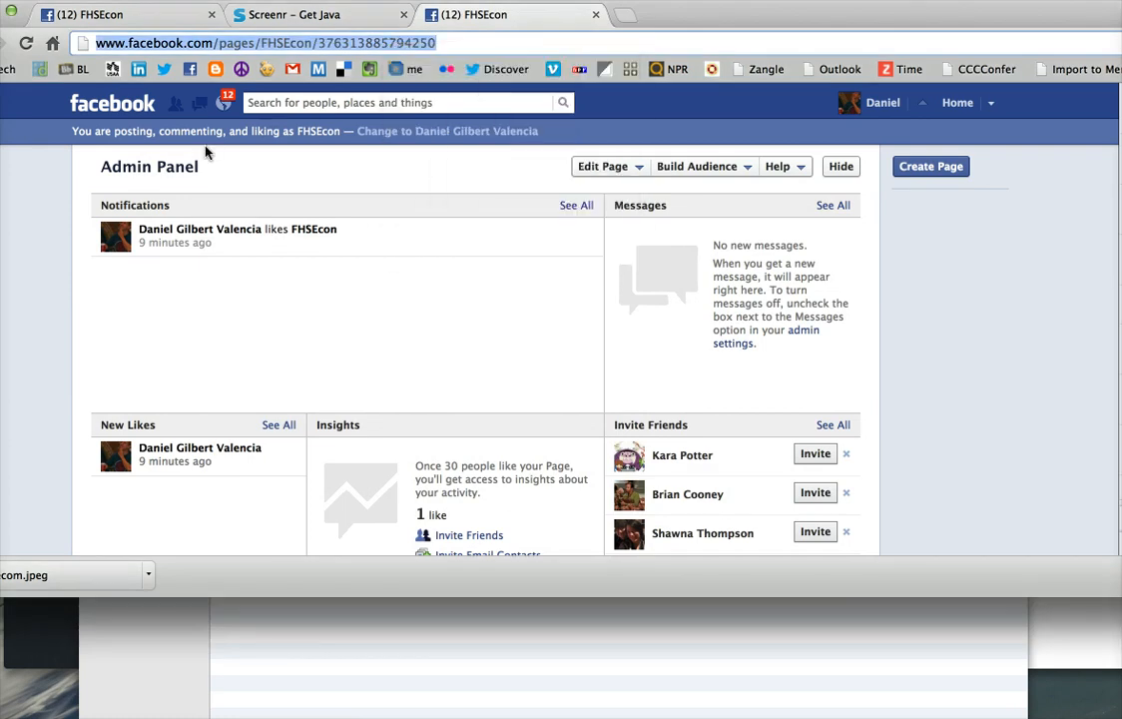
pyautogui.moveTo(230, 184)
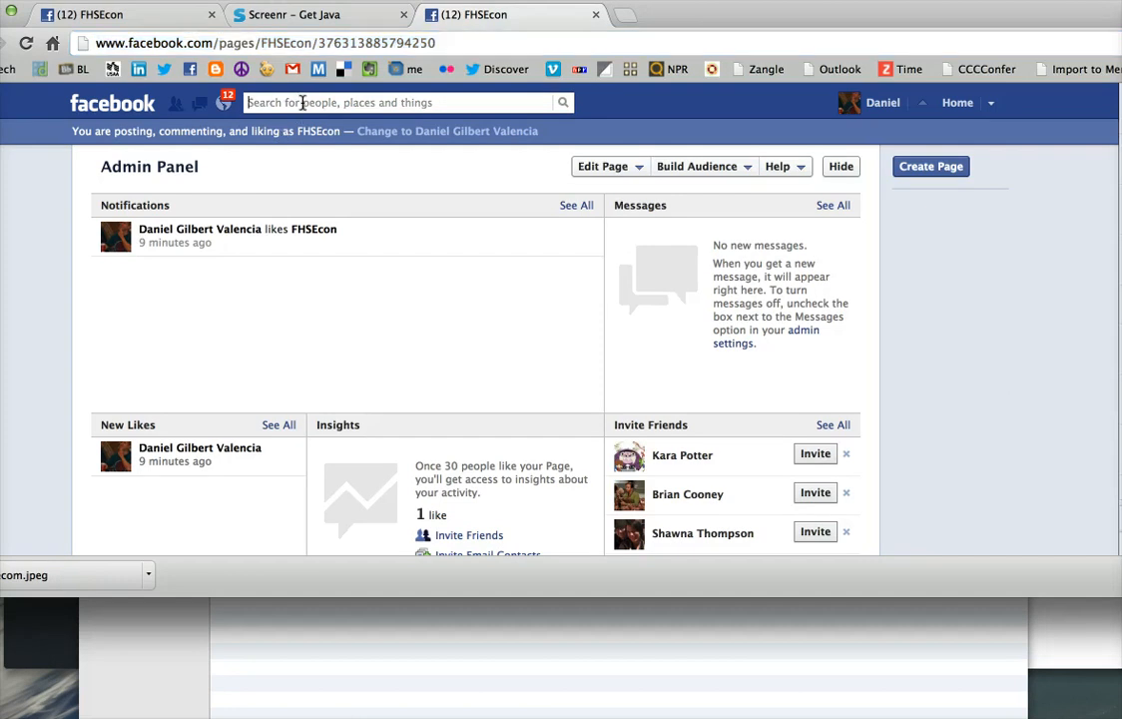
pyautogui.moveTo(220, 215)
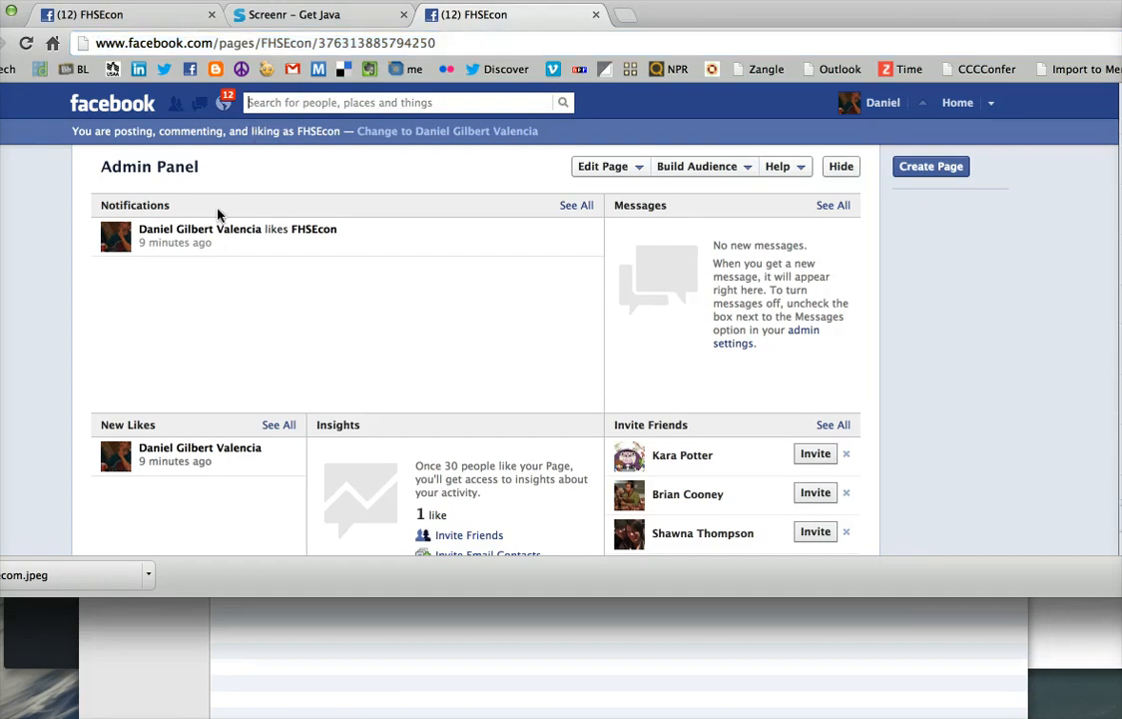
# Step: Search for 'FH' so FHSEcon appears as the top page suggestion
pyautogui.write('FH')
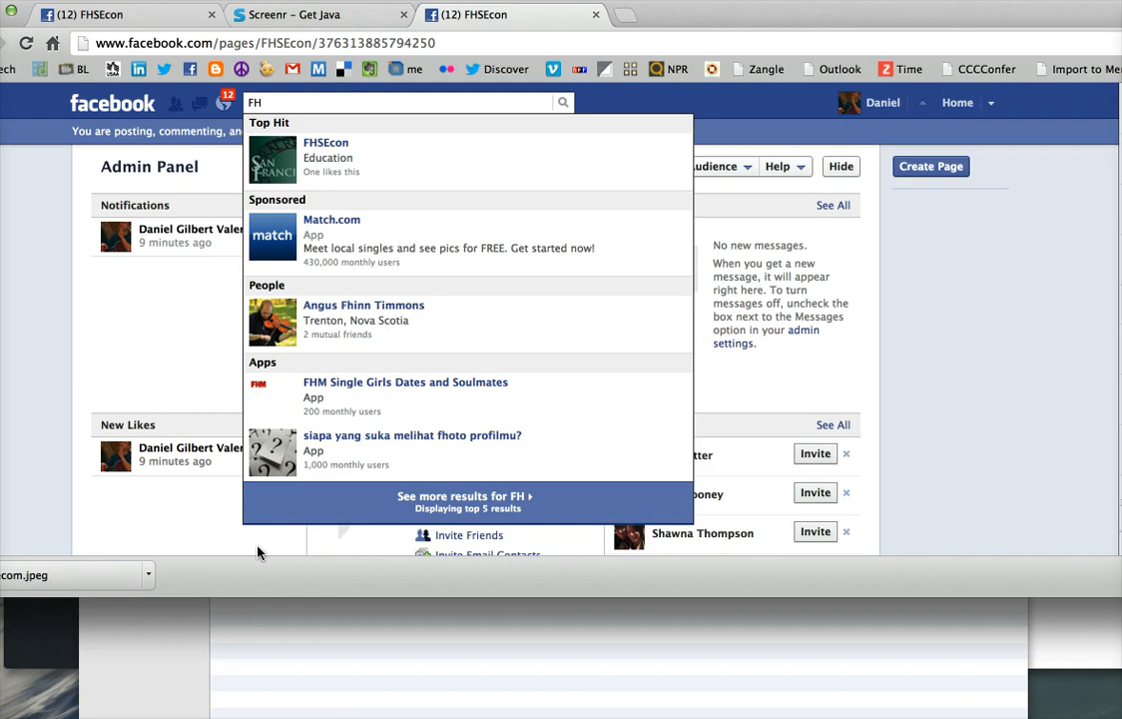
pyautogui.moveTo(247, 403)
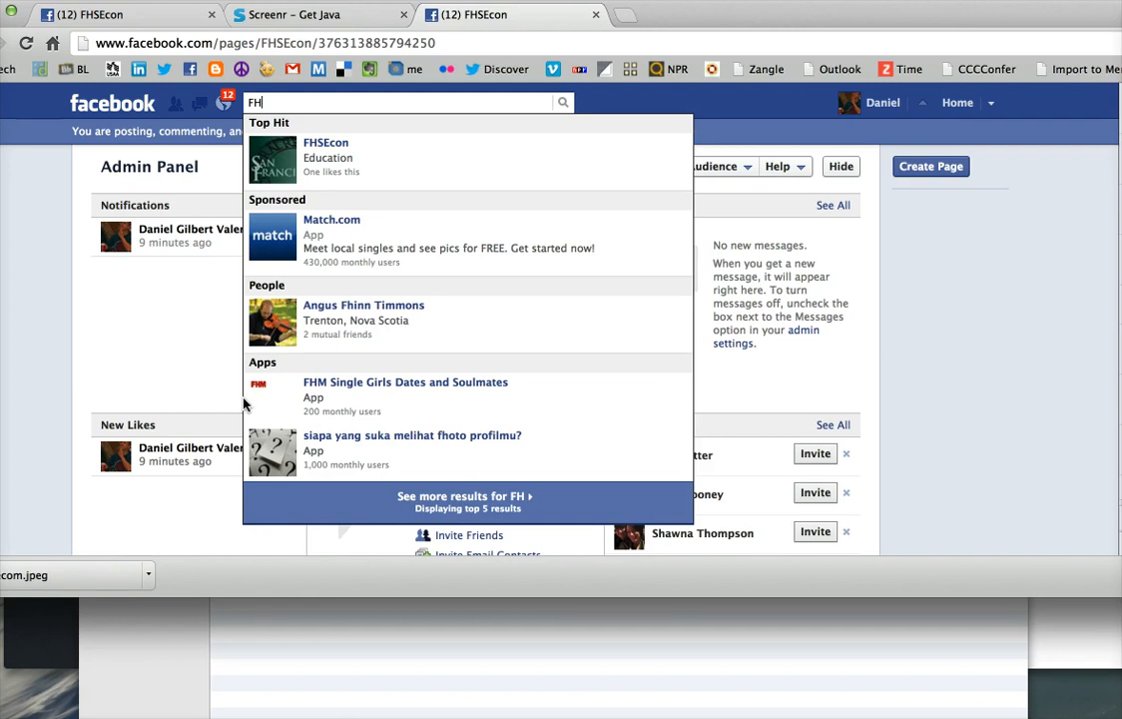